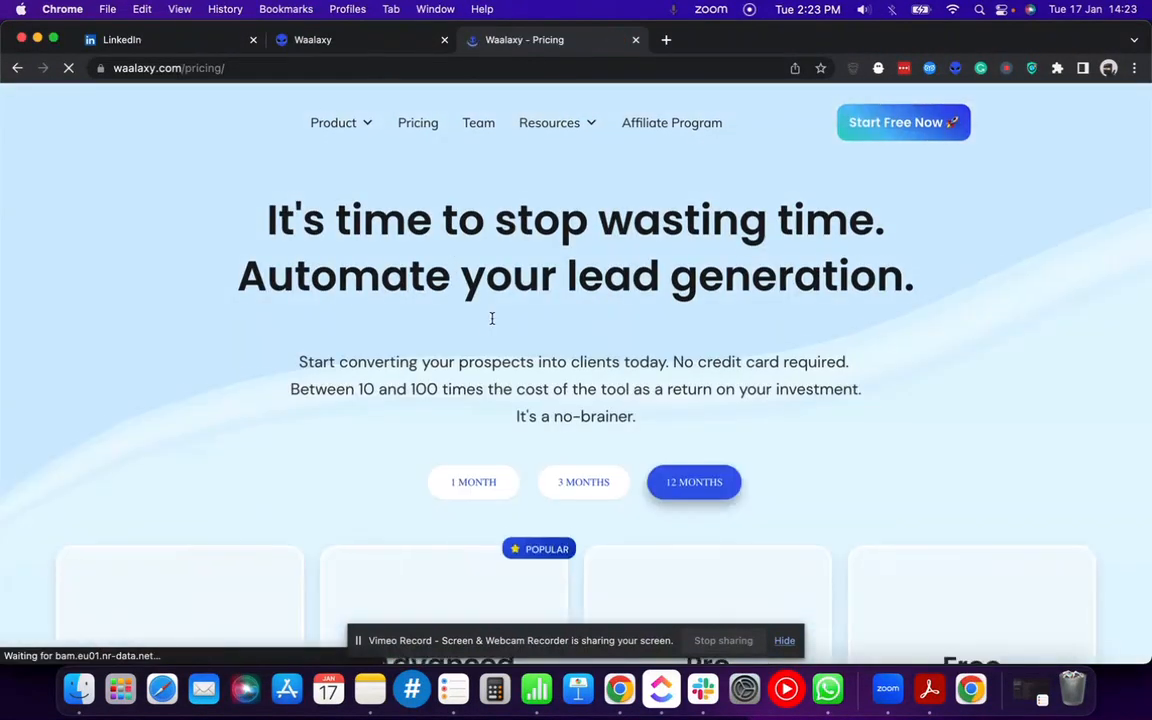
Scroll through the Business, Advanced, Pro and Free plans, then leave pricing for LinkedIn
{"action": "scroll", "scroll_direction": "down", "scroll_amount": 3}
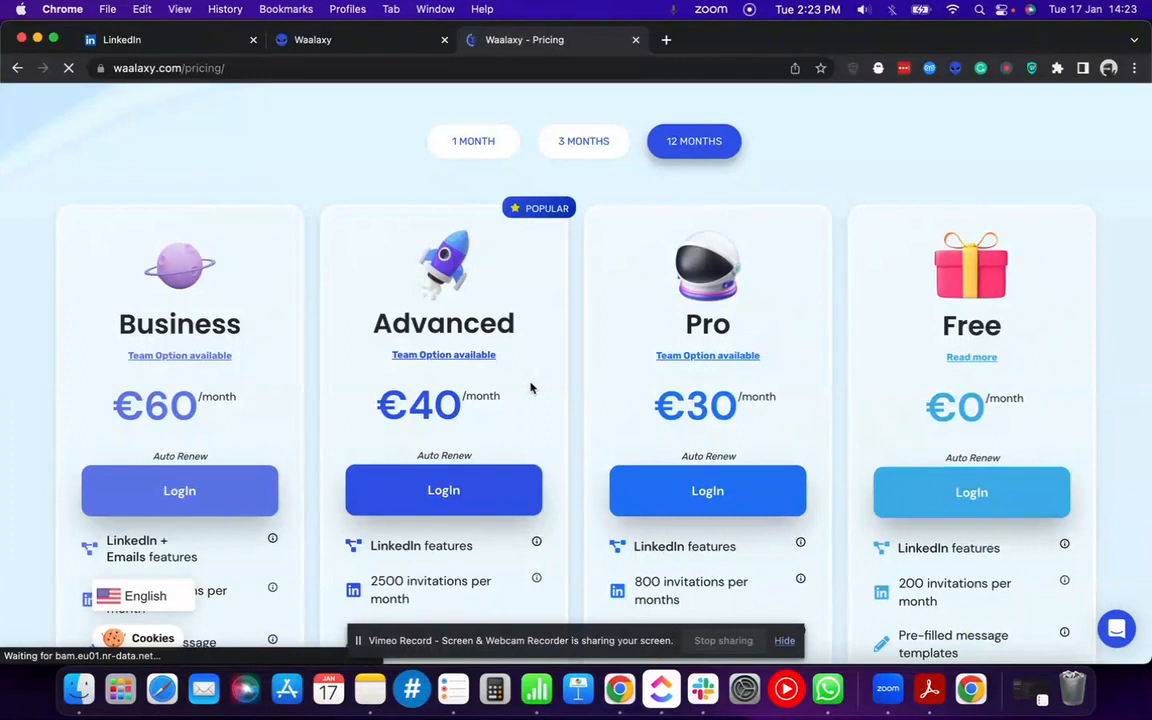
{"action": "scroll", "scroll_direction": "down", "scroll_amount": 3}
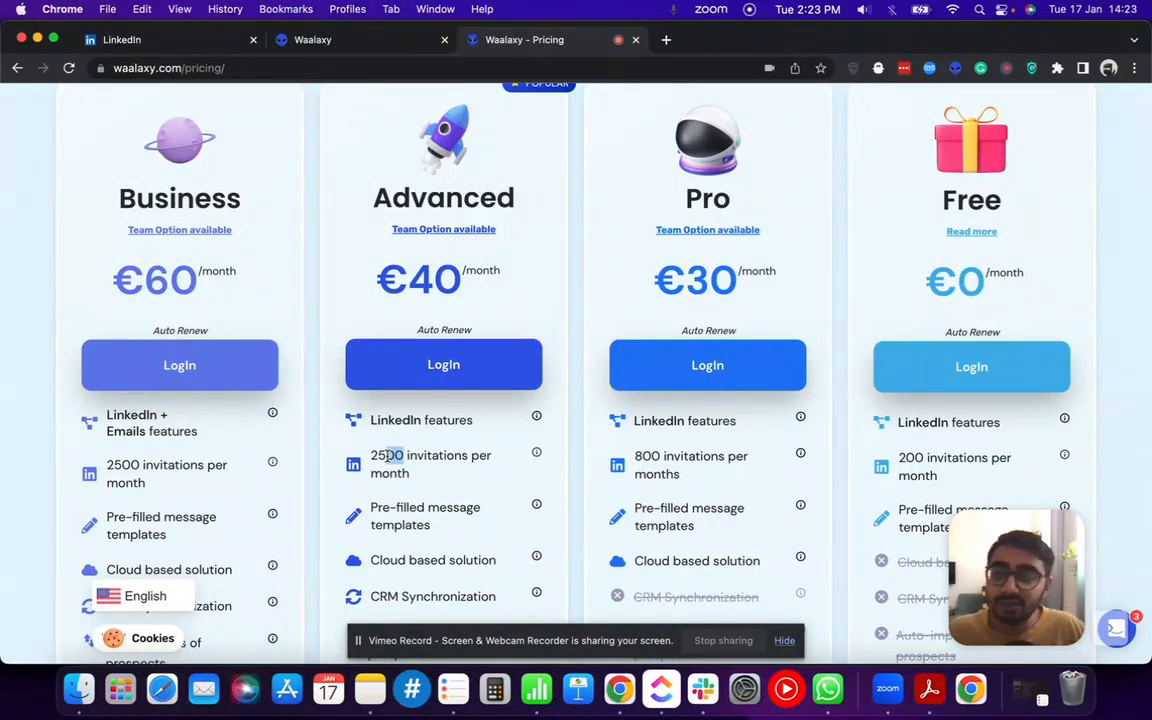
{"action": "mouse_move", "coordinate": [532, 471]}
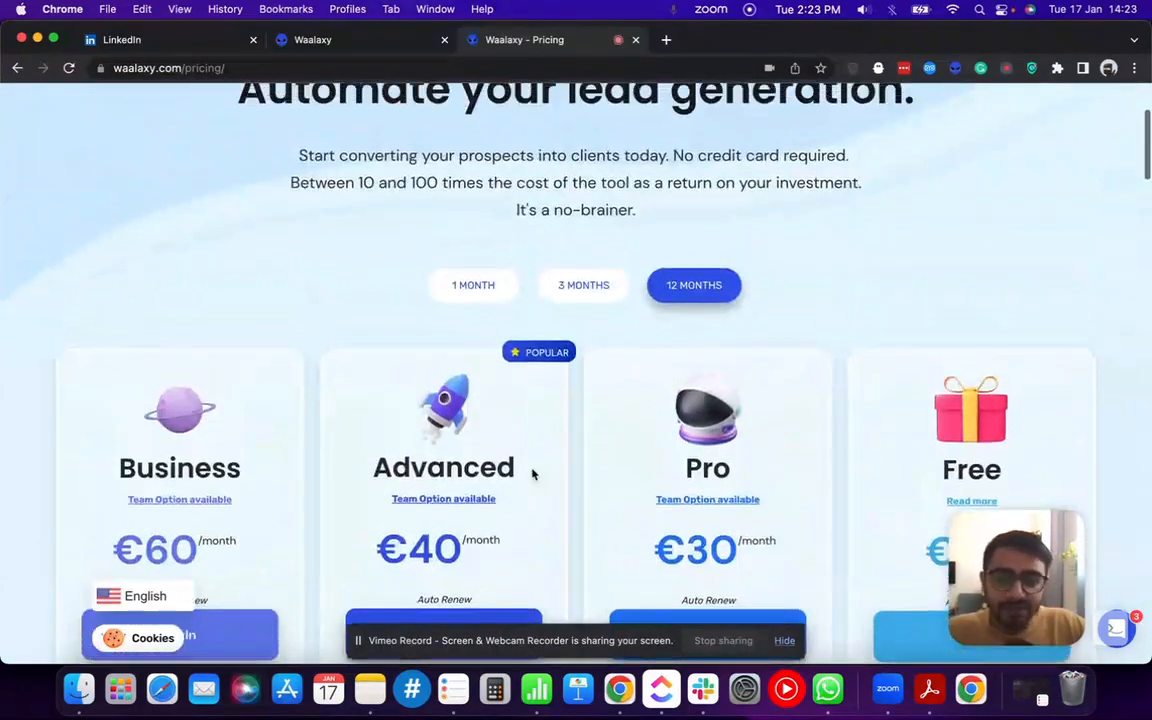
{"action": "scroll", "scroll_direction": "down", "scroll_amount": 3}
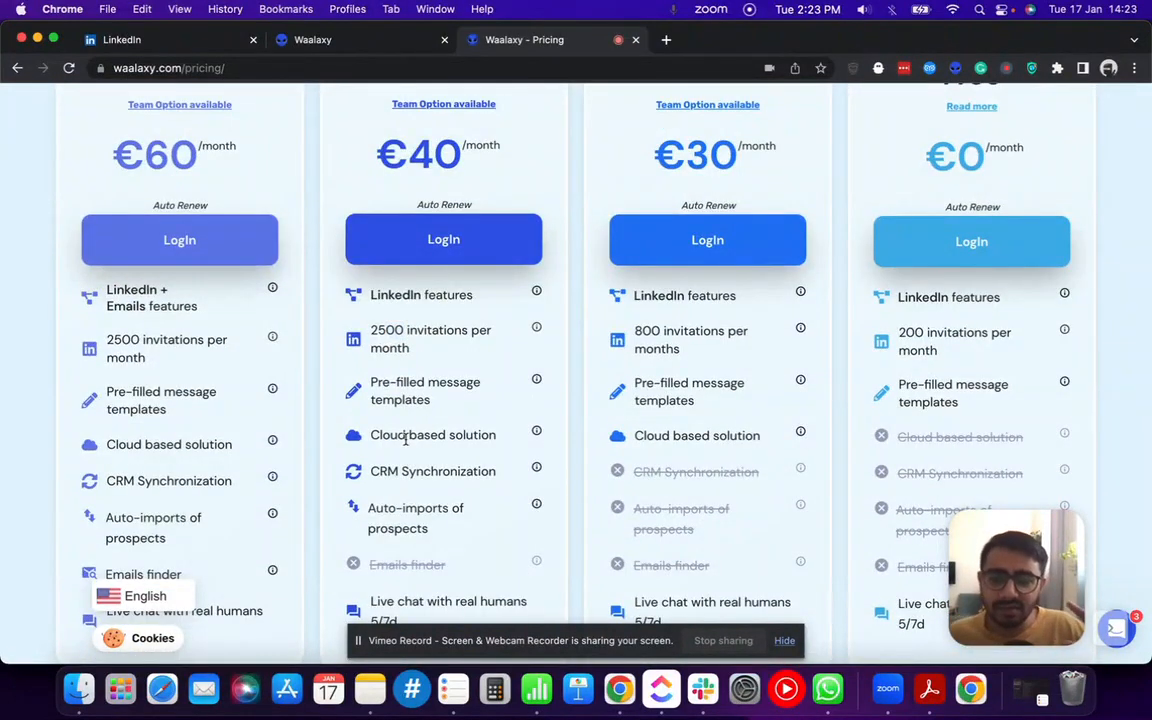
{"action": "double_click", "coordinate": [414, 436]}
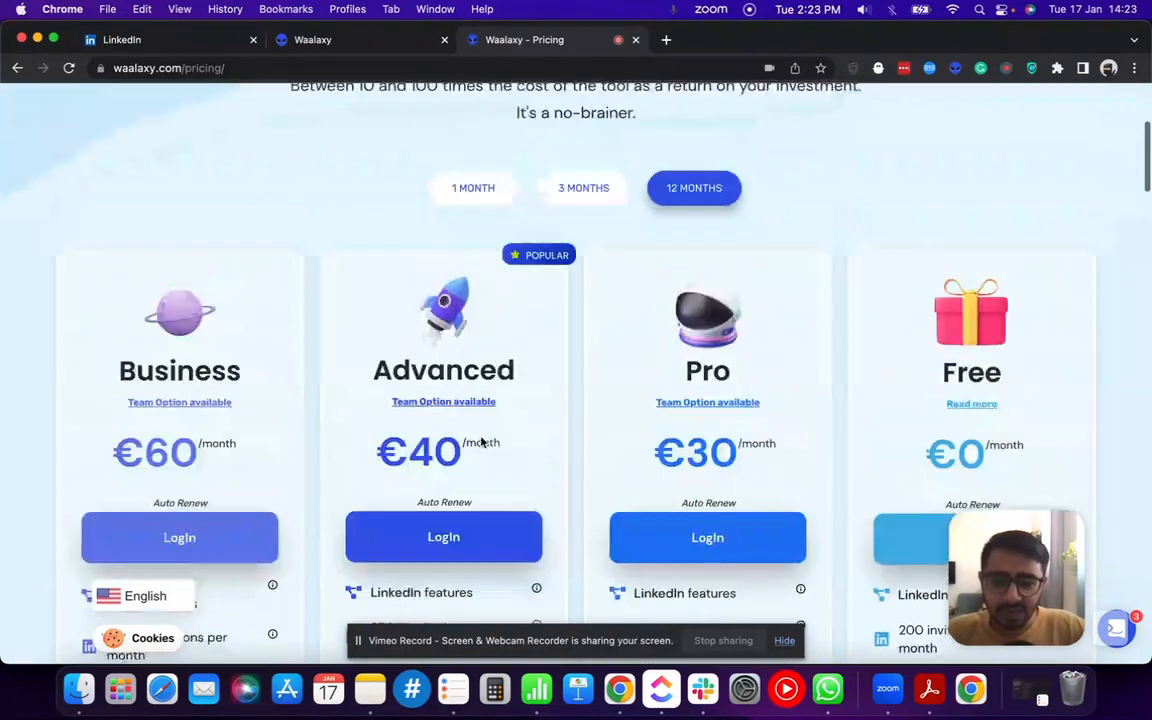
{"action": "scroll", "scroll_direction": "up", "scroll_amount": 3}
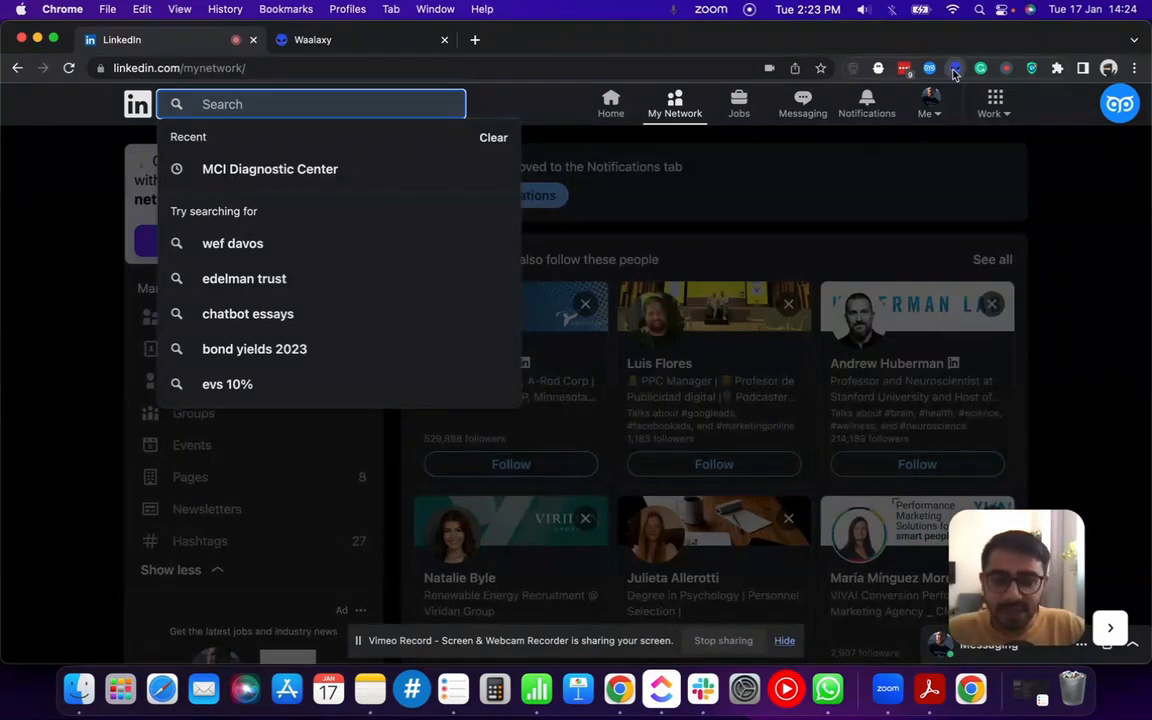
{"action": "left_click", "coordinate": [953, 64]}
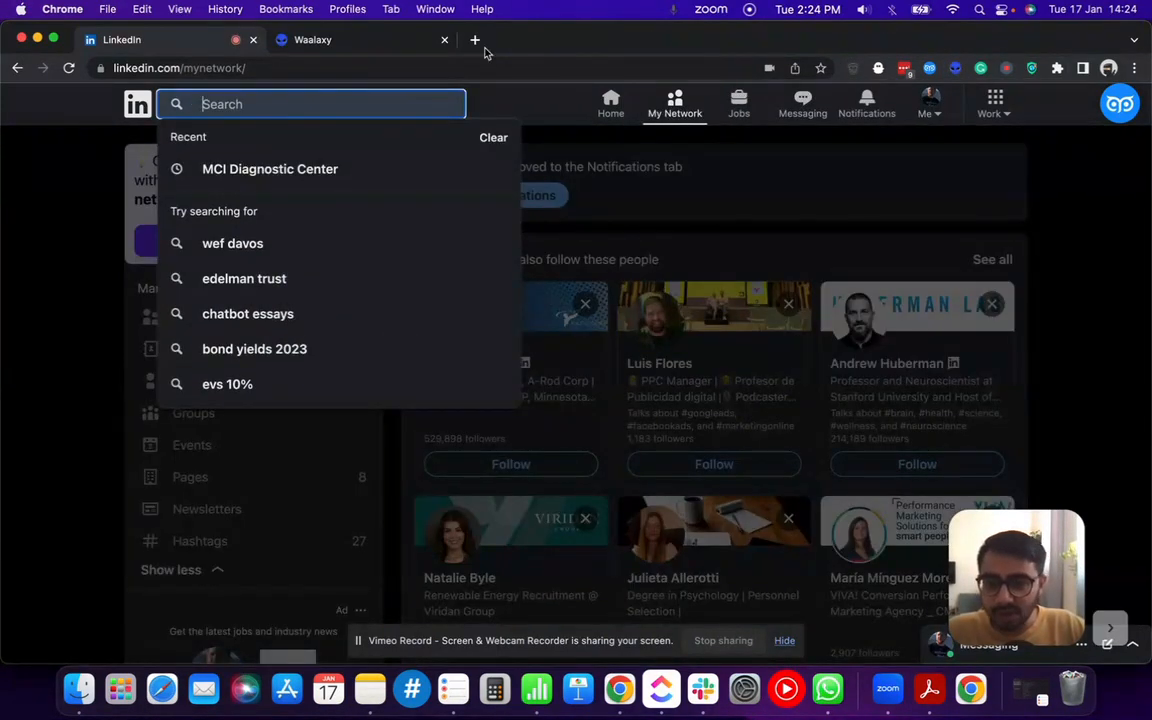
{"action": "left_click", "coordinate": [608, 104]}
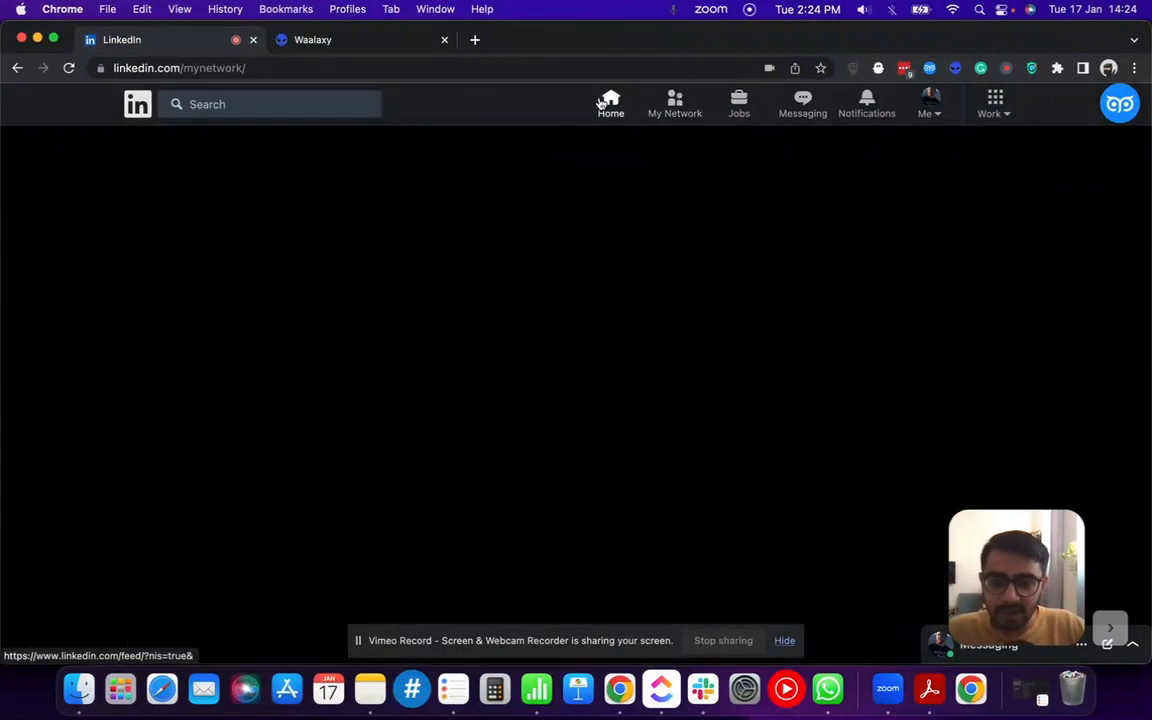
{"action": "left_click", "coordinate": [608, 104]}
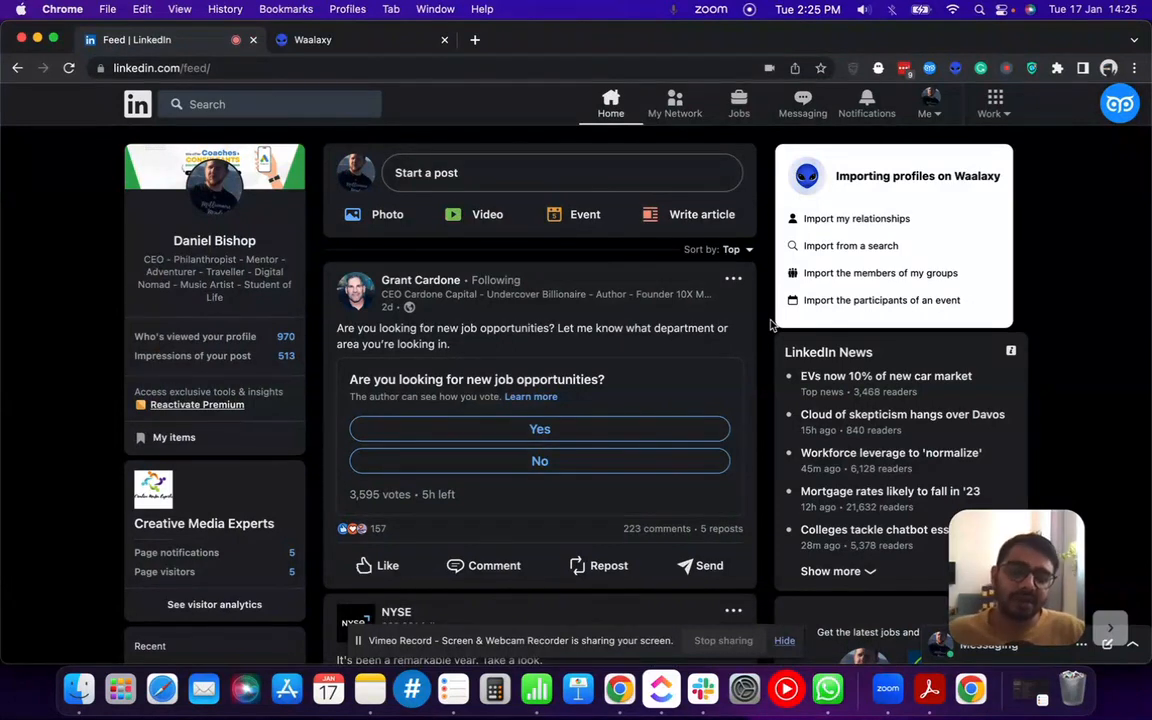
{"action": "left_click", "coordinate": [675, 99]}
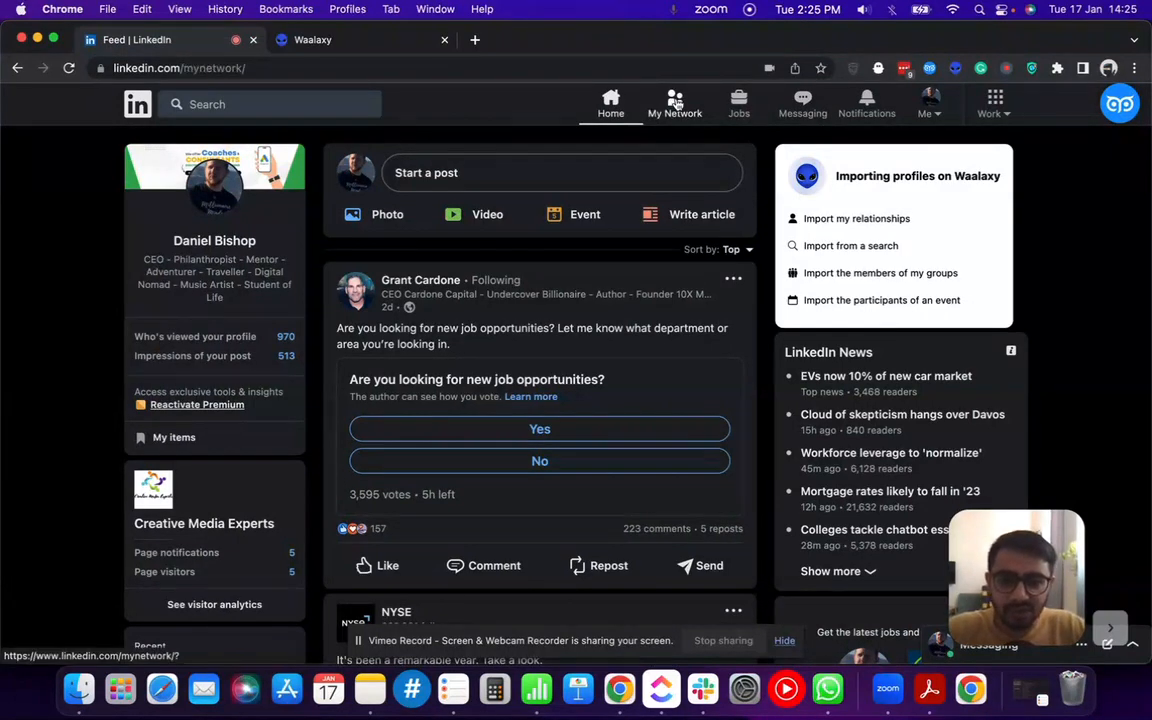
{"action": "left_click", "coordinate": [673, 100]}
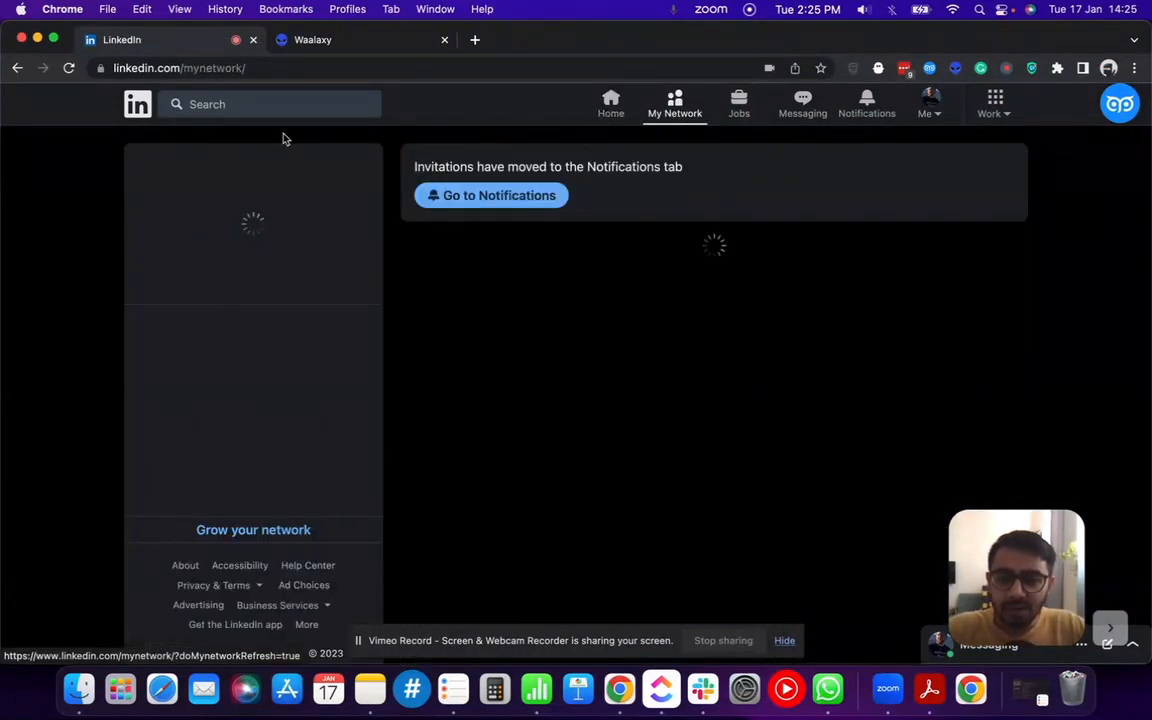
{"action": "left_click", "coordinate": [270, 104]}
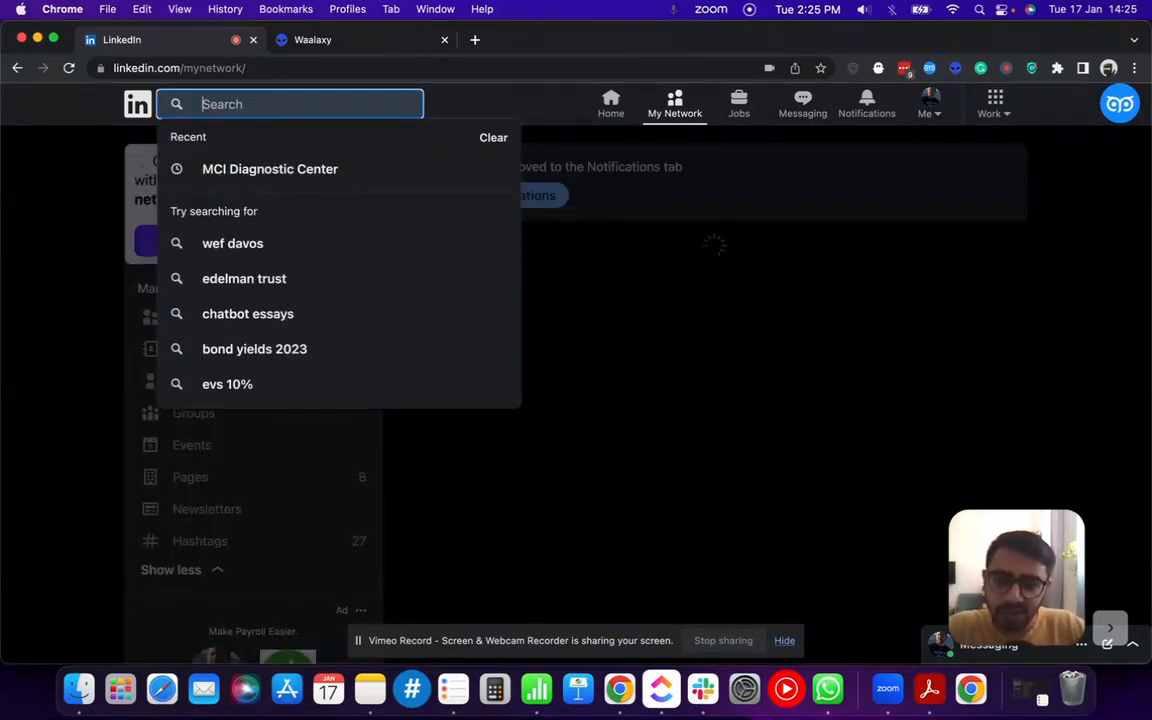
Search 'coach', keep People only, and filter to 1st and 2nd-degree connections
{"action": "type", "text": "coach"}
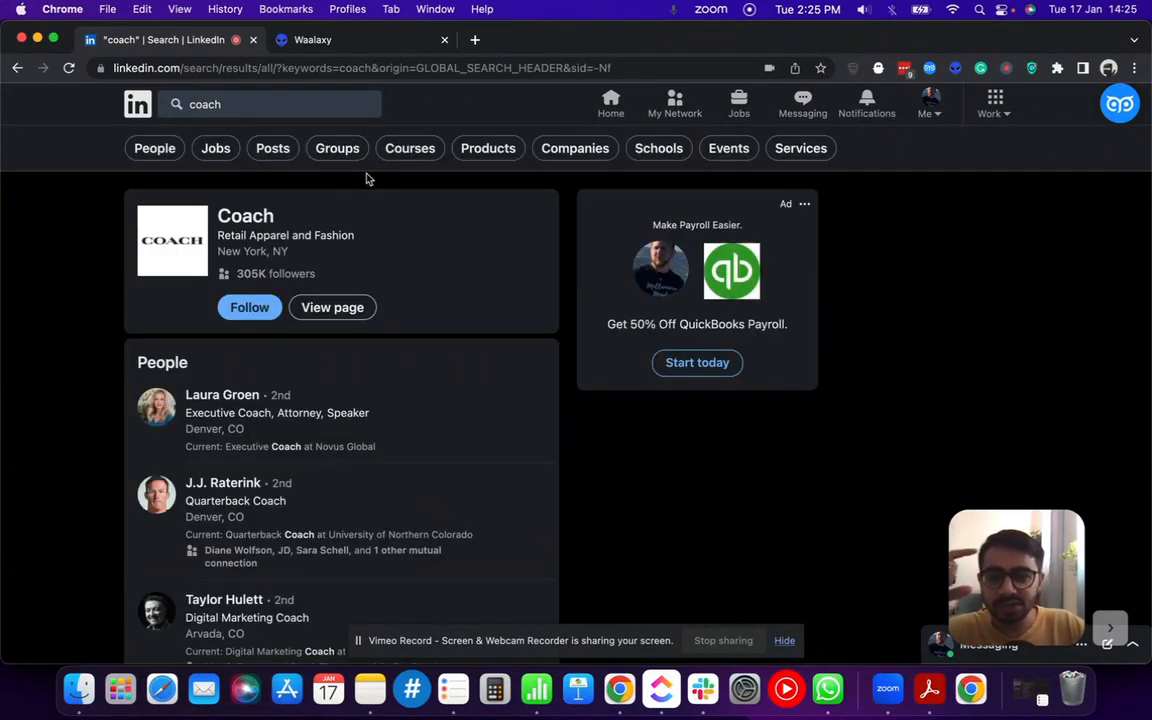
{"action": "left_click", "coordinate": [154, 148]}
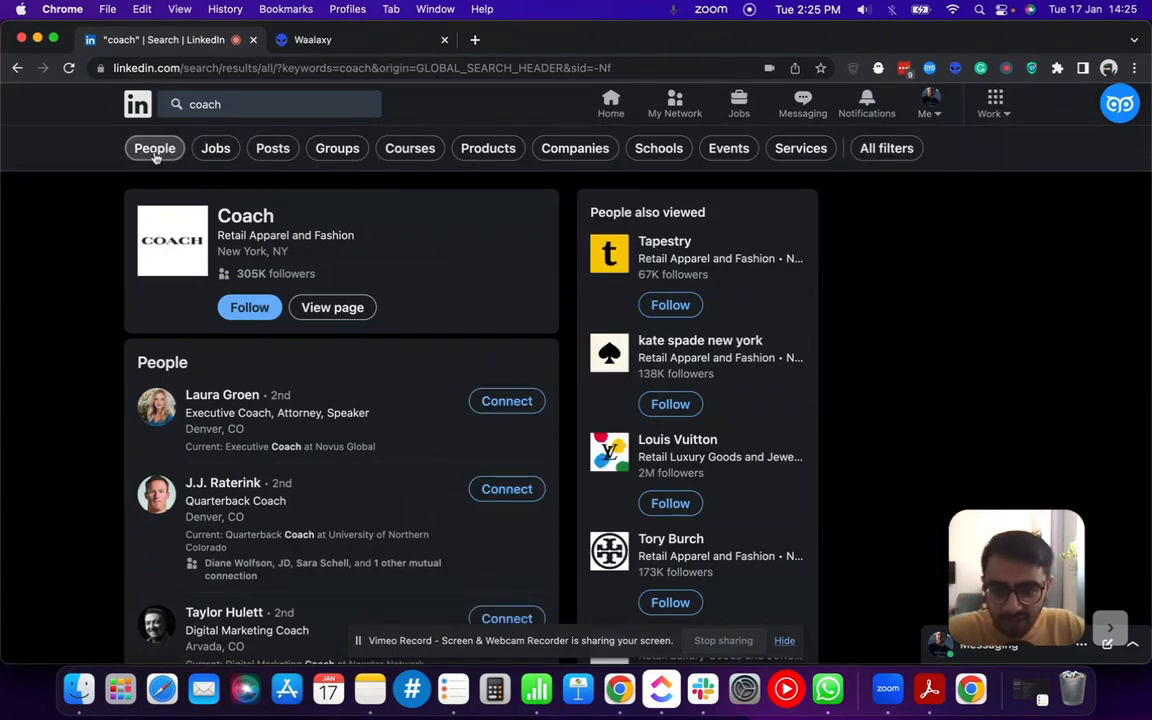
{"action": "left_click", "coordinate": [154, 148]}
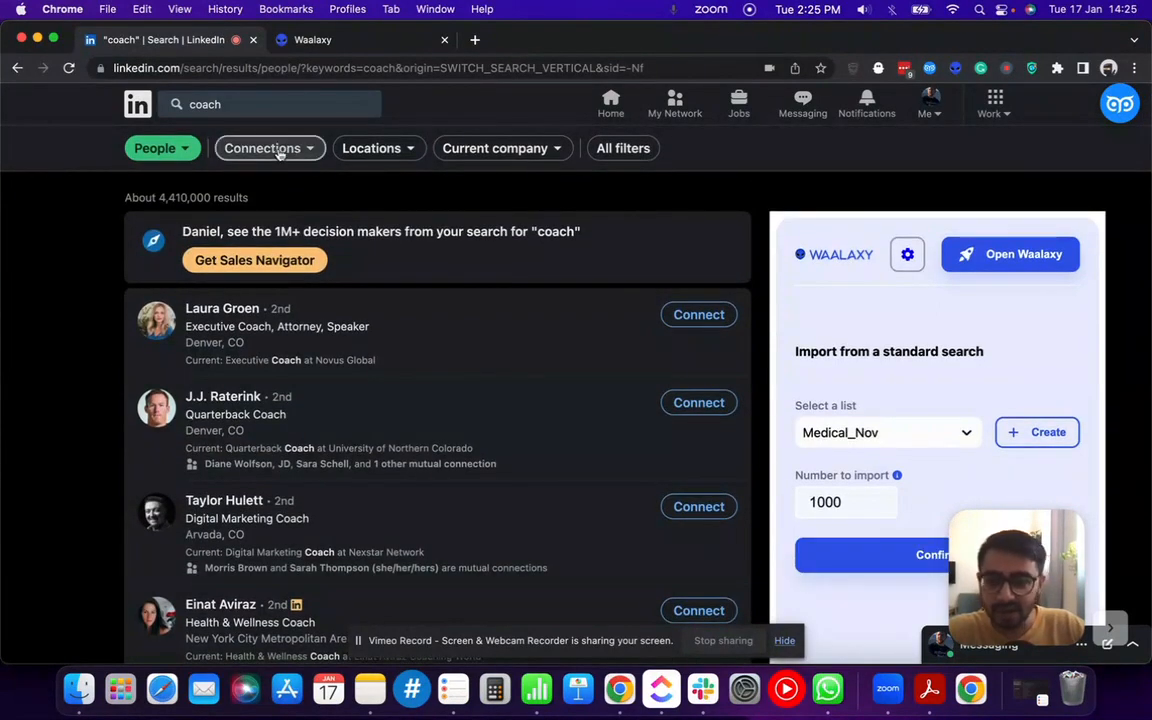
{"action": "left_click", "coordinate": [264, 148]}
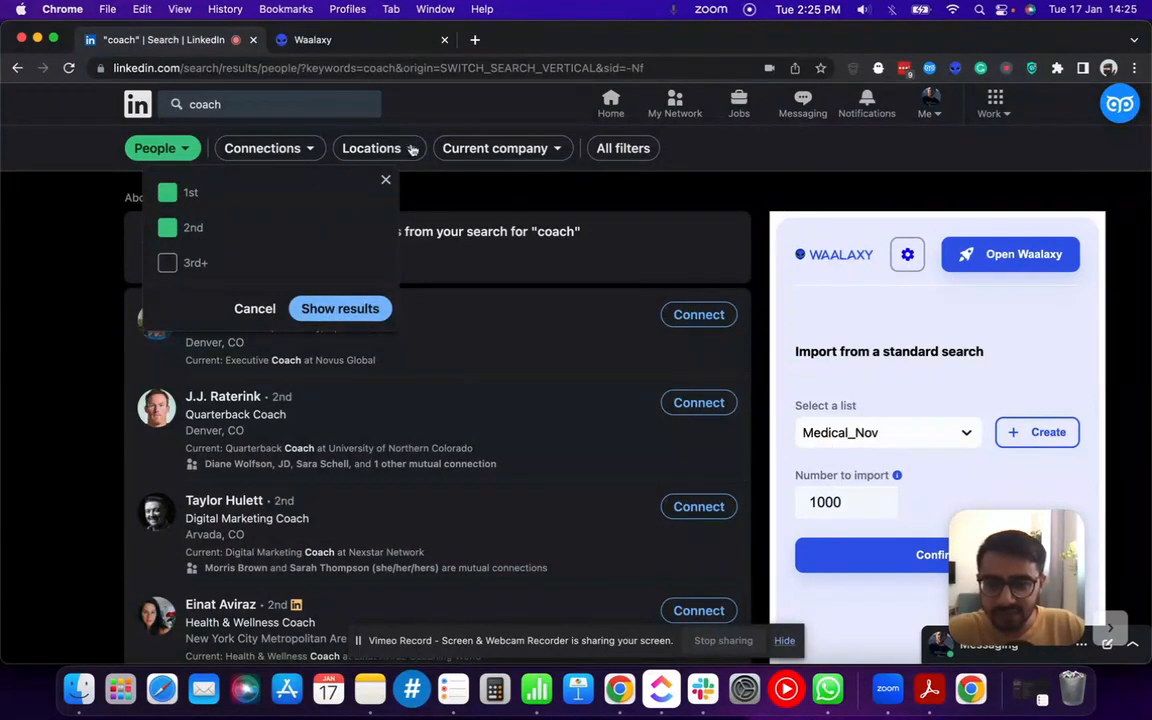
{"action": "left_click", "coordinate": [340, 308]}
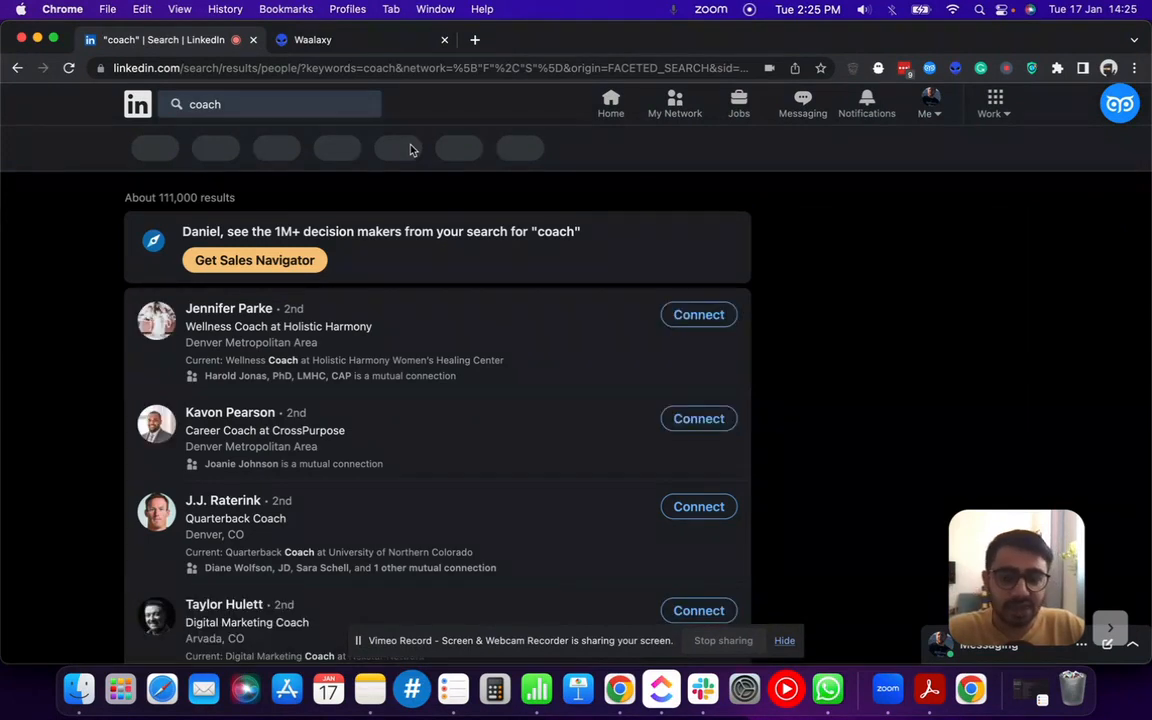
Filter the coach results by location to United States and Colorado, United States
{"action": "left_click", "coordinate": [396, 148]}
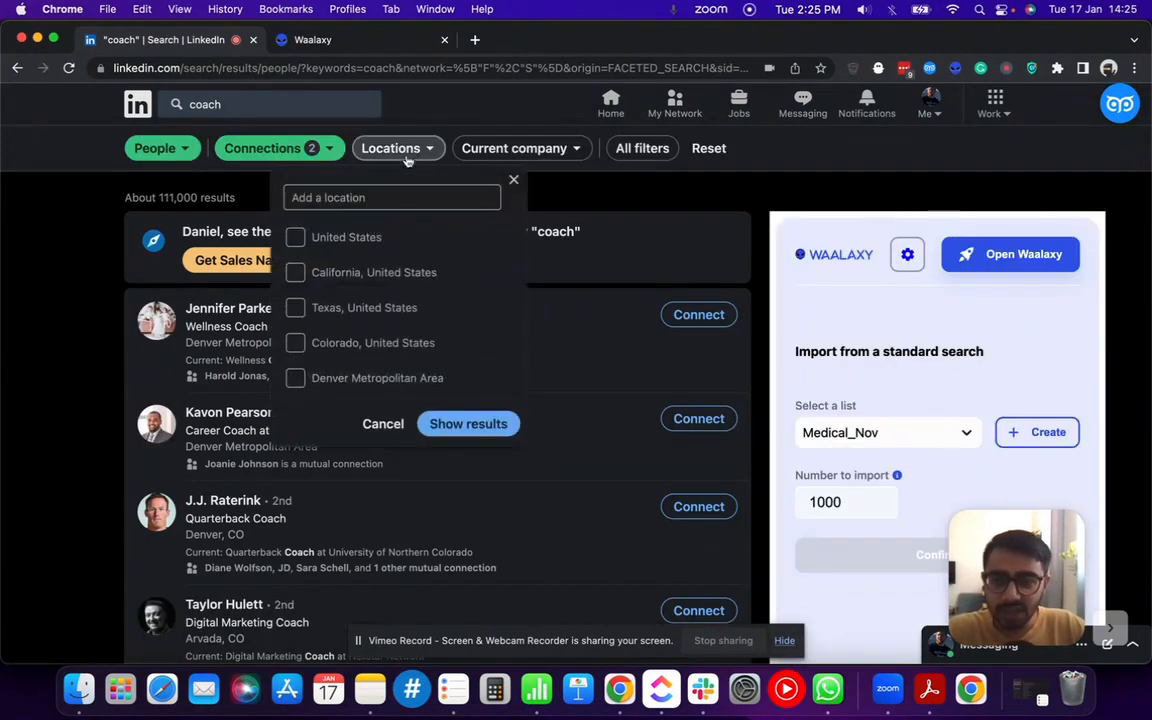
{"action": "left_click", "coordinate": [296, 236]}
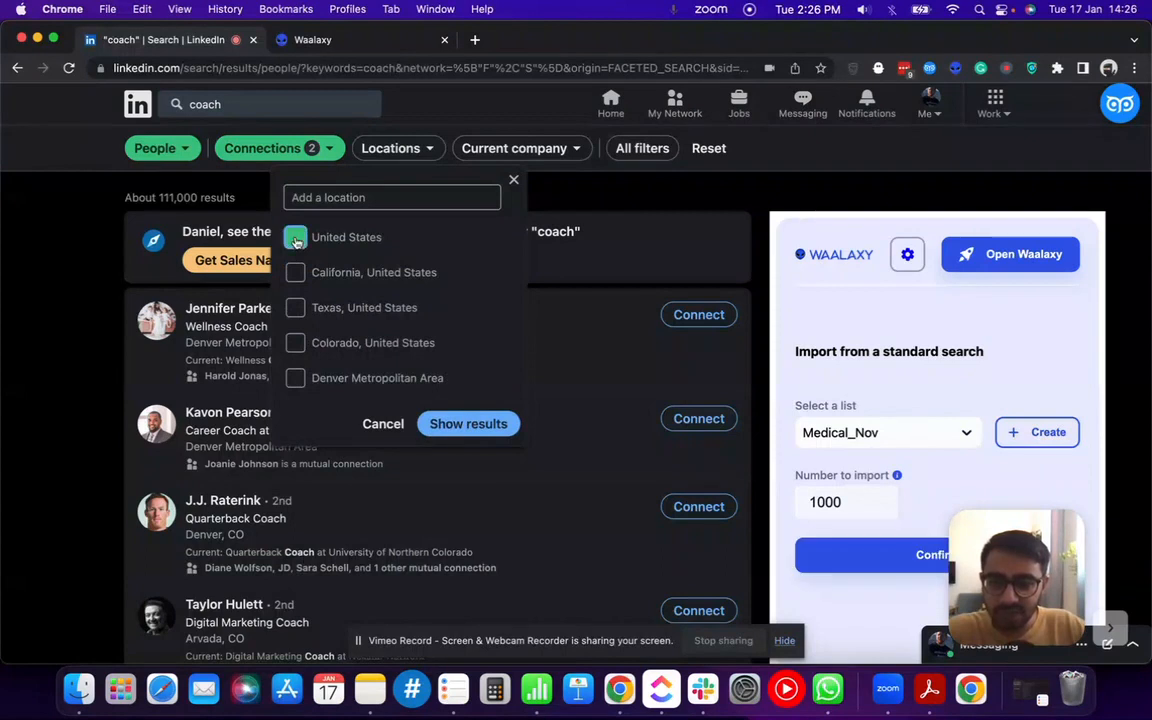
{"action": "left_click", "coordinate": [296, 236]}
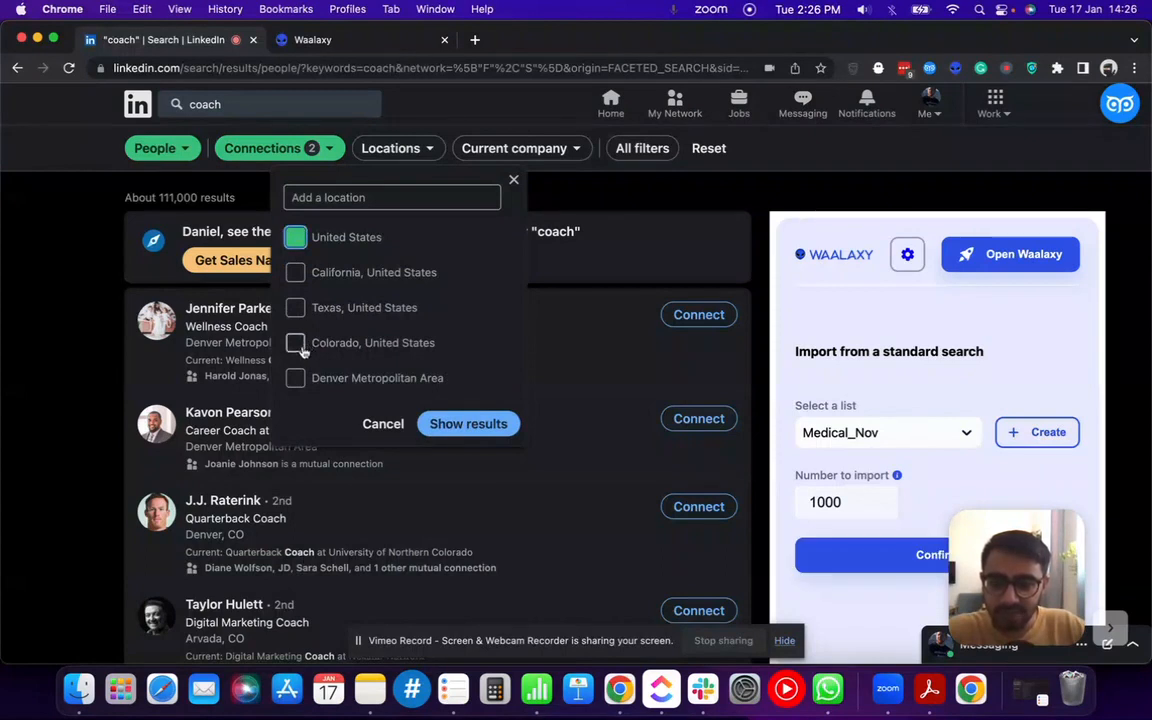
{"action": "left_click", "coordinate": [296, 342]}
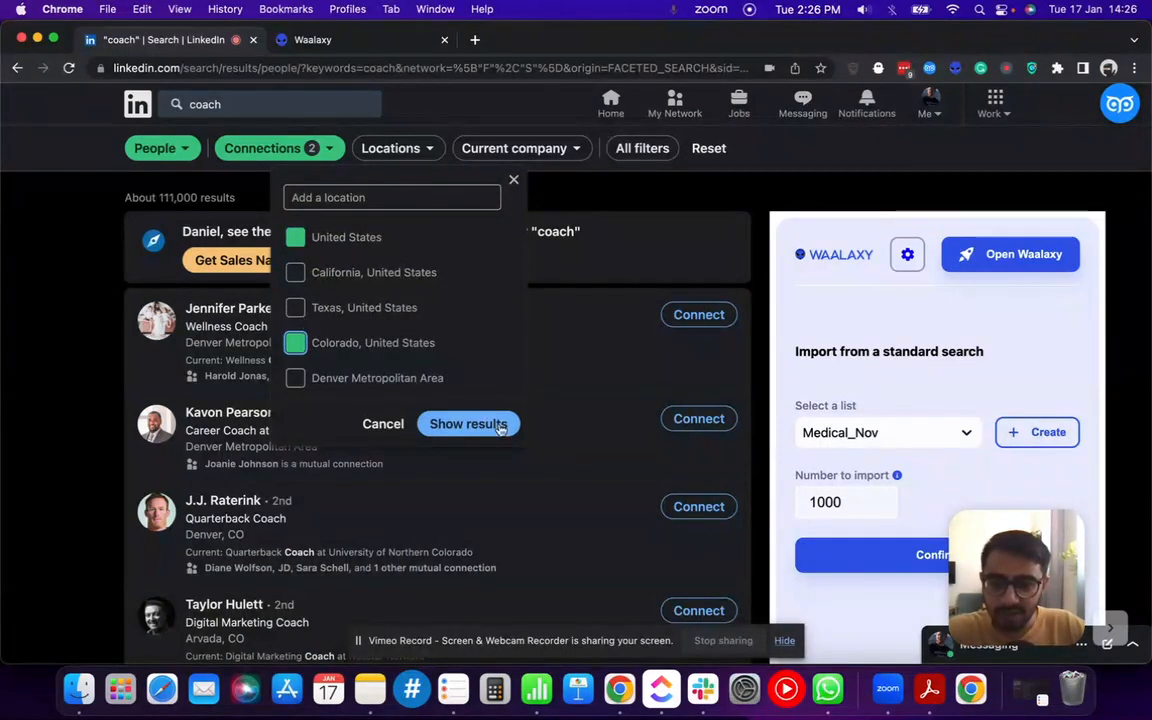
{"action": "left_click", "coordinate": [468, 423]}
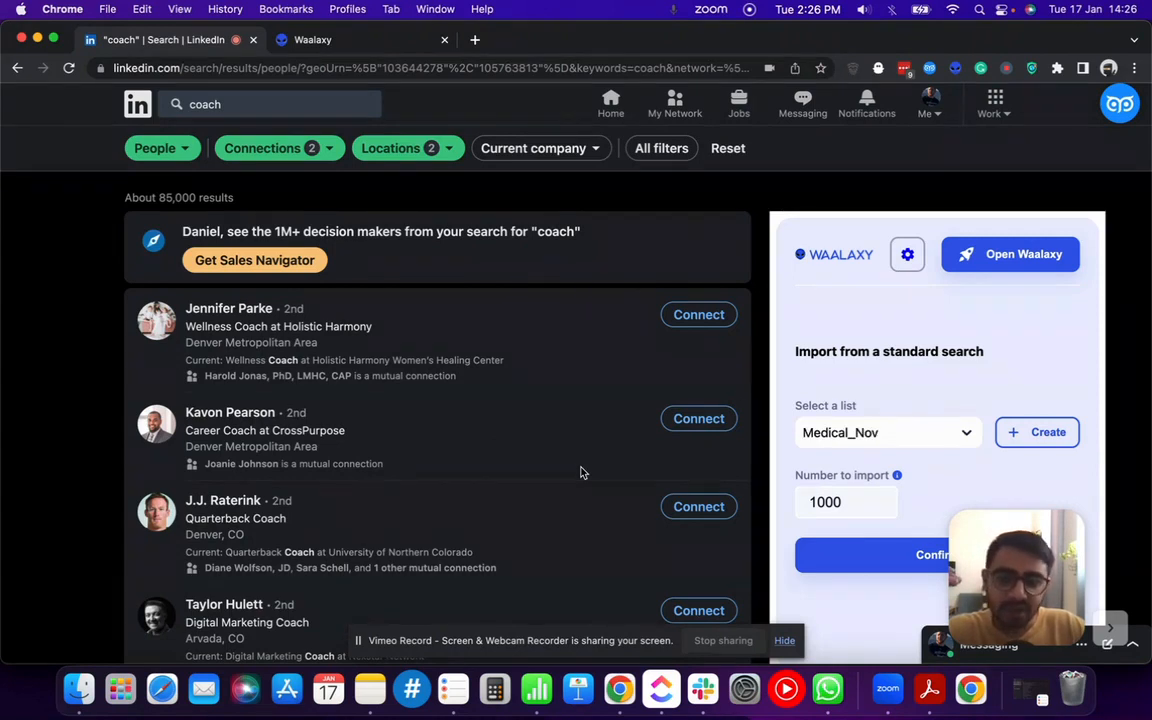
{"action": "mouse_move", "coordinate": [764, 423]}
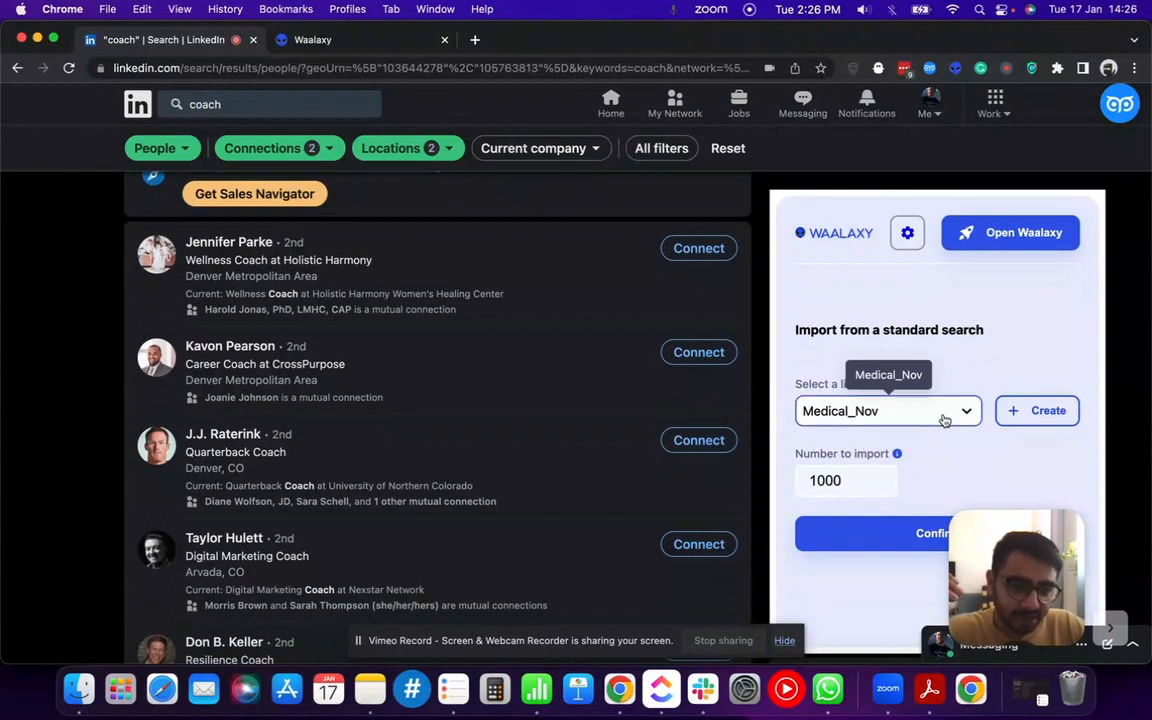
{"action": "mouse_move", "coordinate": [892, 390]}
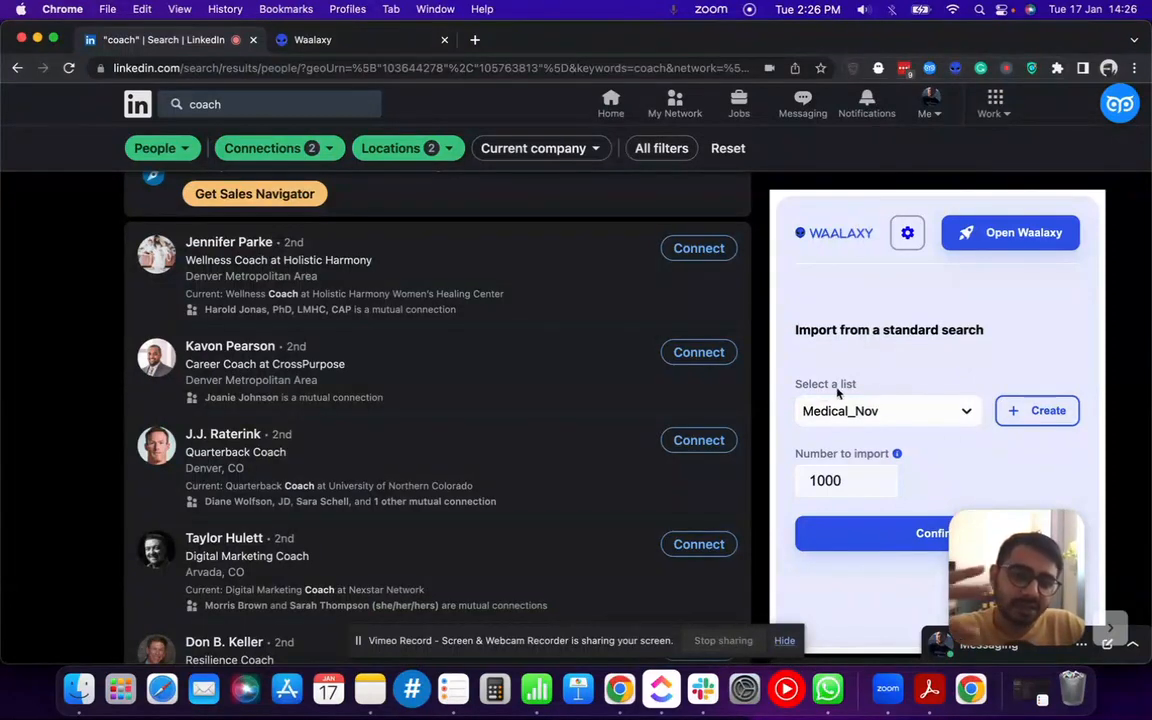
Create the prospect list US_Coaches_Invitation_Jan as the import target
{"action": "left_click", "coordinate": [888, 412]}
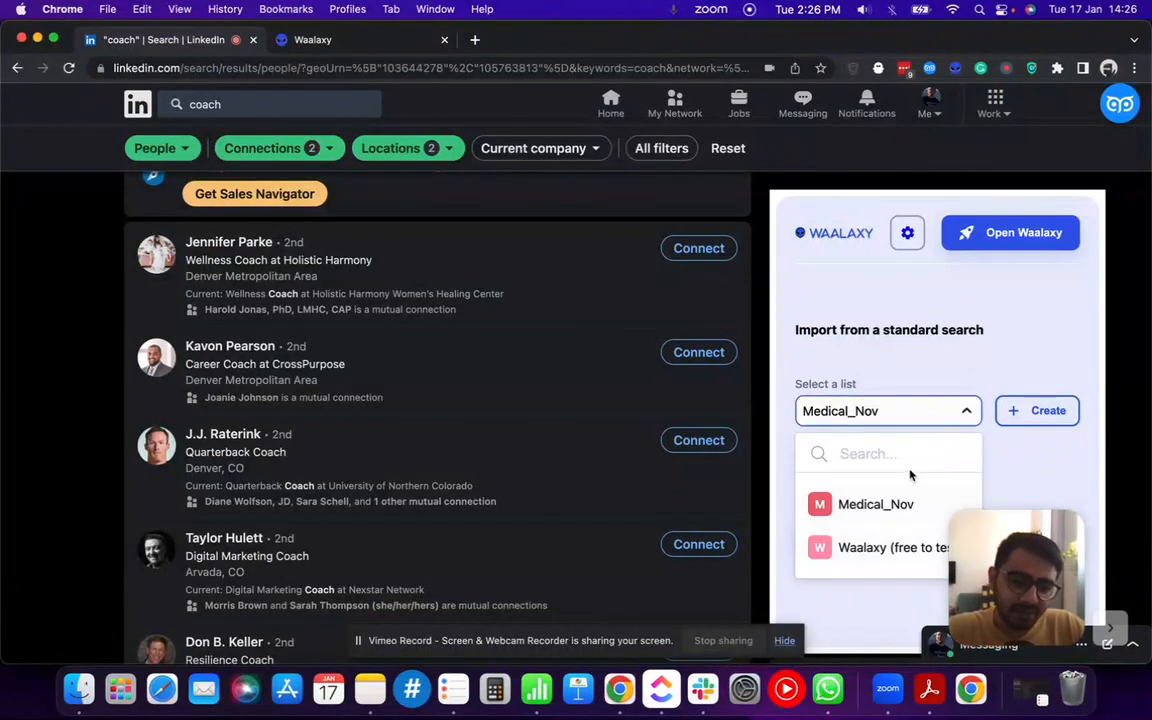
{"action": "left_click", "coordinate": [1035, 412]}
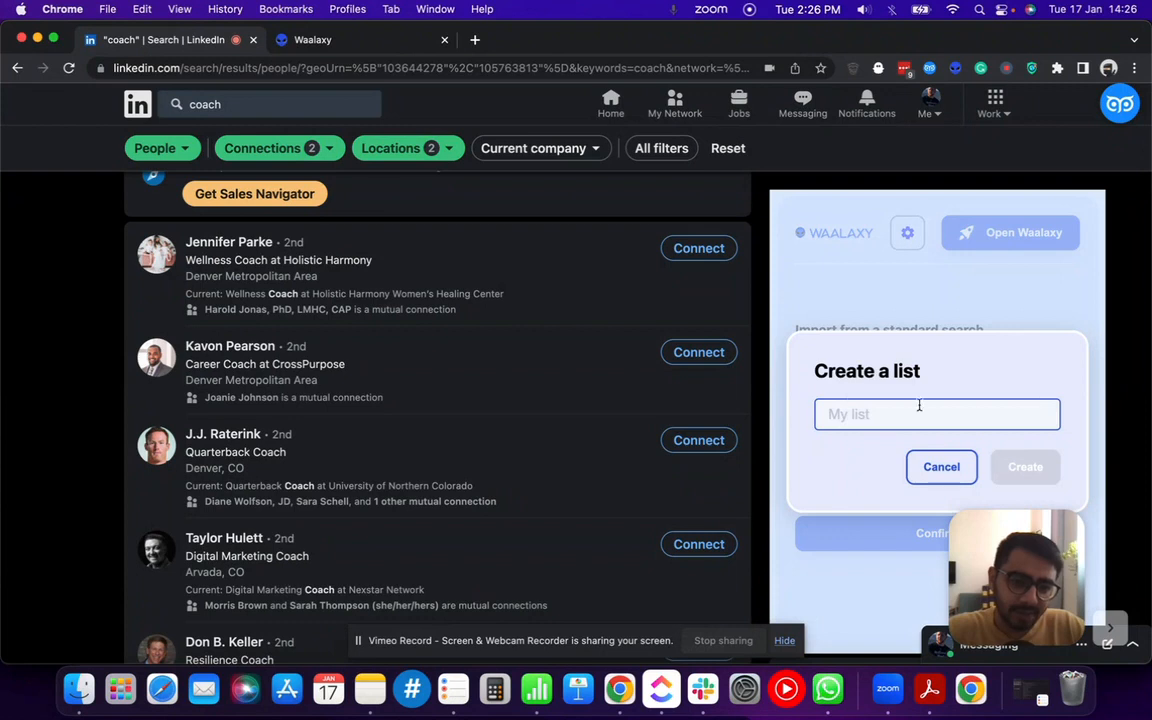
{"action": "type", "text": "US_Coaches"}
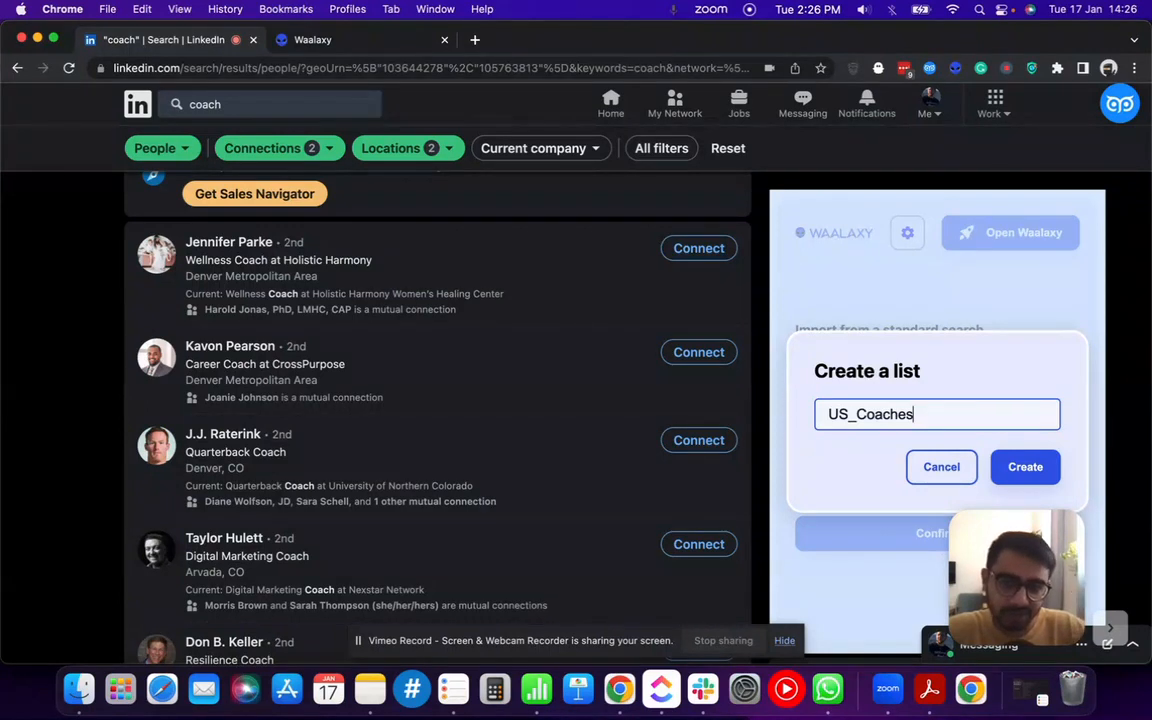
{"action": "type", "text": "_Invitation_"}
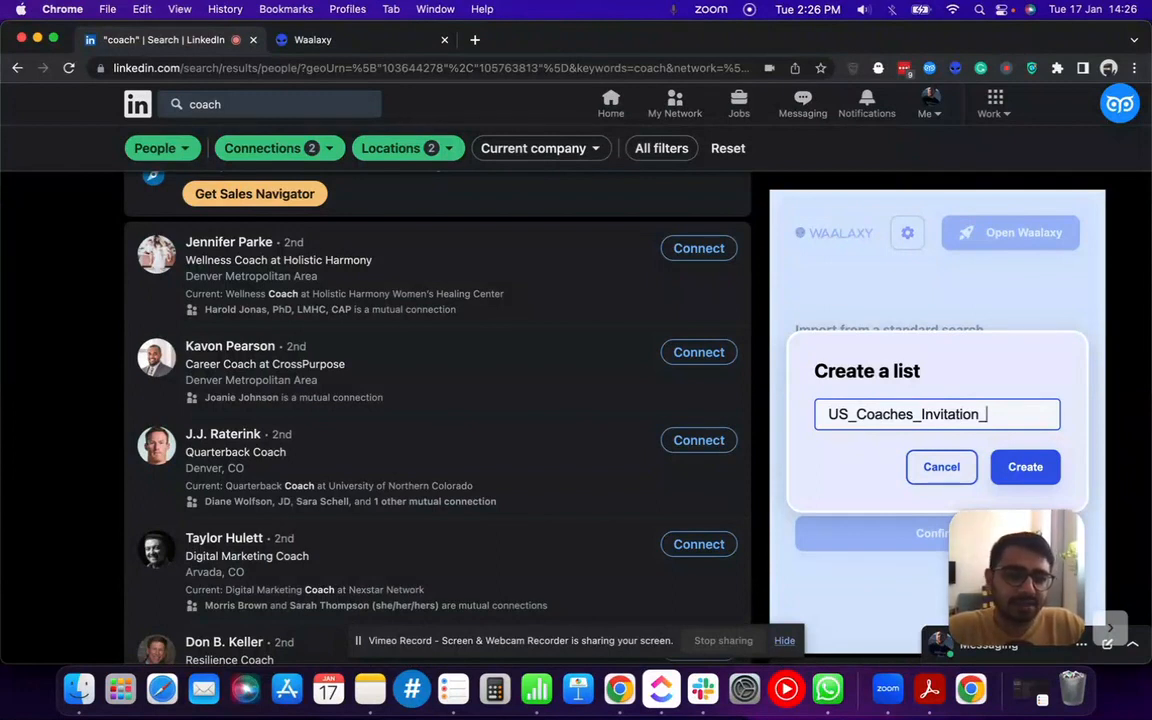
{"action": "type", "text": "Jan"}
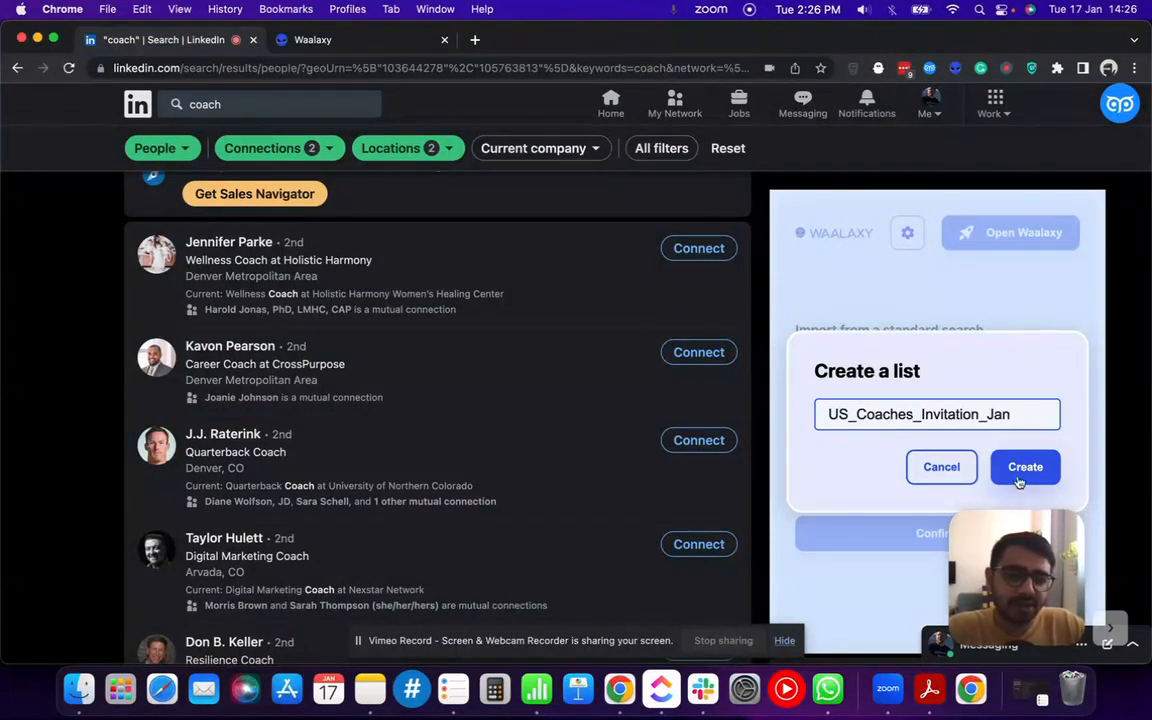
{"action": "left_click", "coordinate": [1024, 468]}
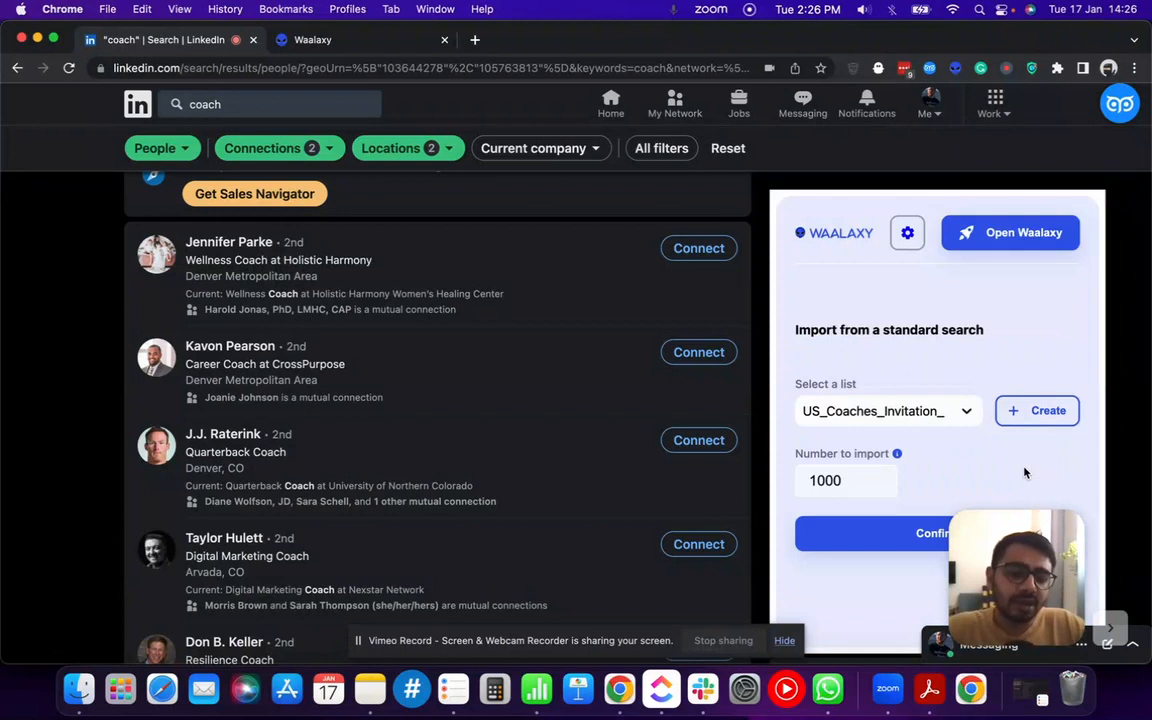
Set the number of prospects to import to 2500 and add them to a new campaign
{"action": "left_click", "coordinate": [844, 480]}
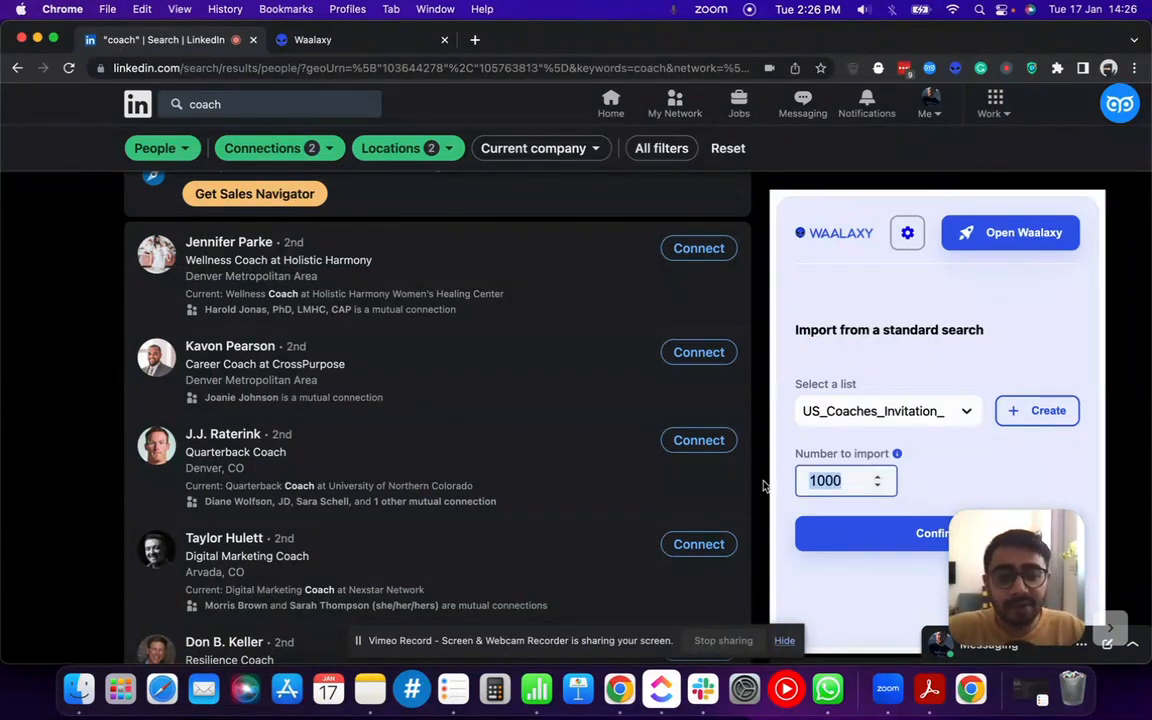
{"action": "type", "text": "2"}
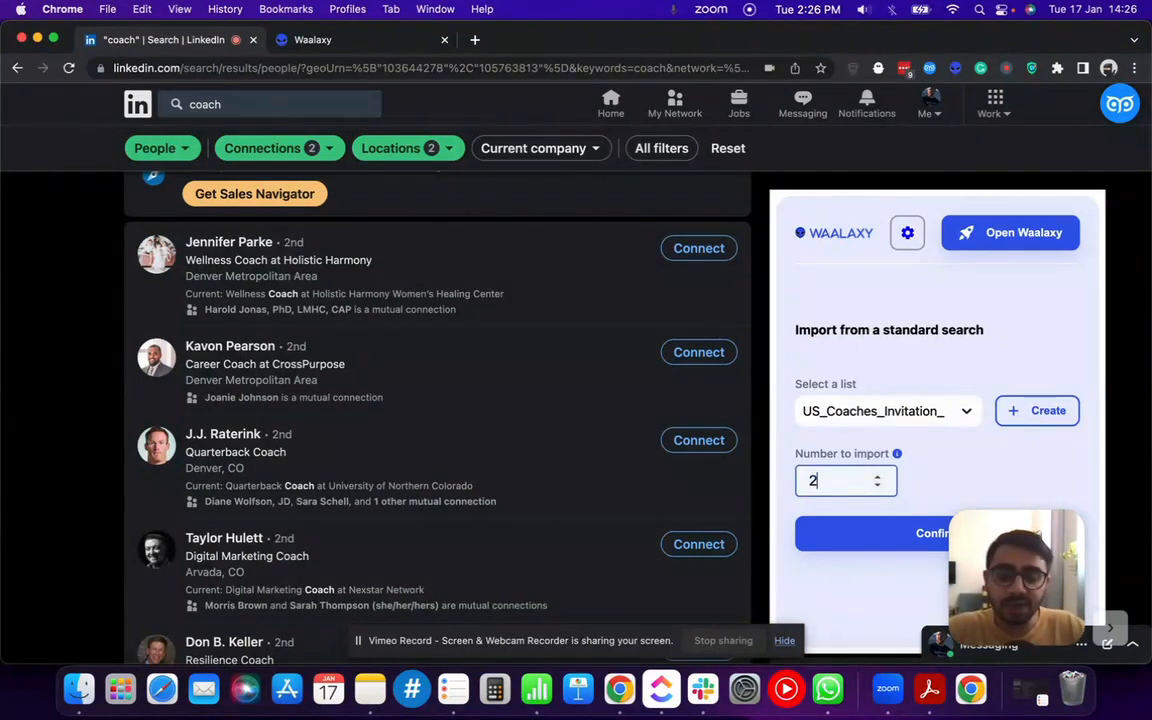
{"action": "type", "text": "500"}
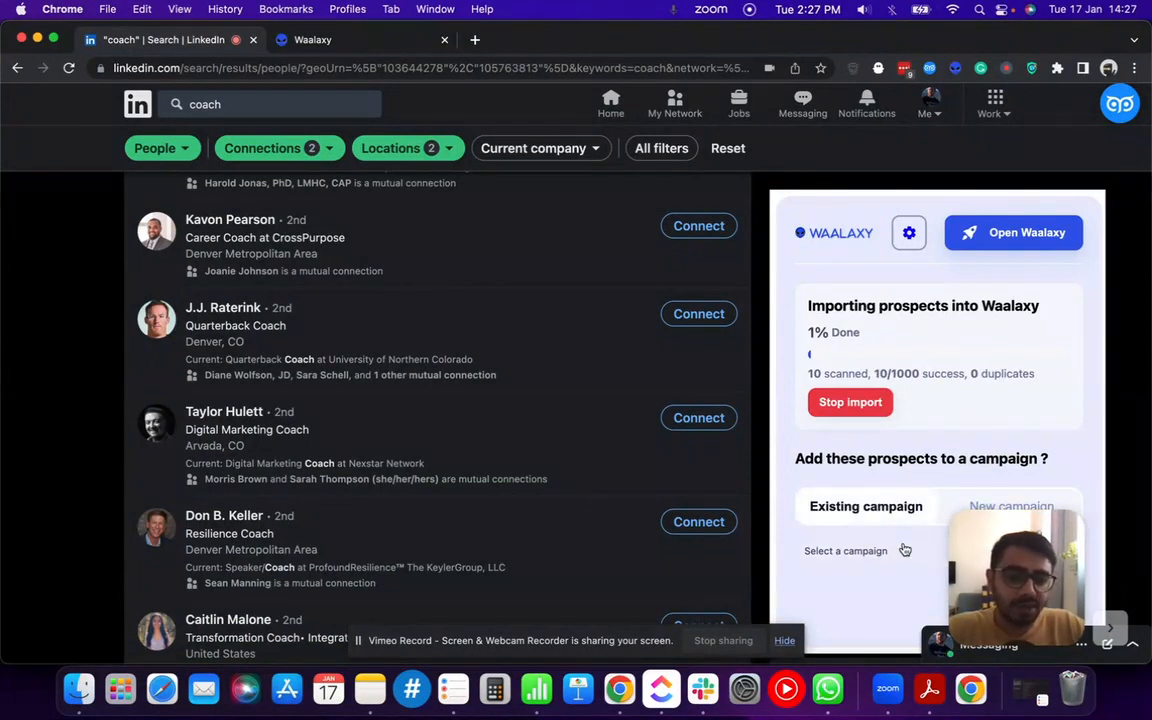
{"action": "left_click", "coordinate": [843, 549]}
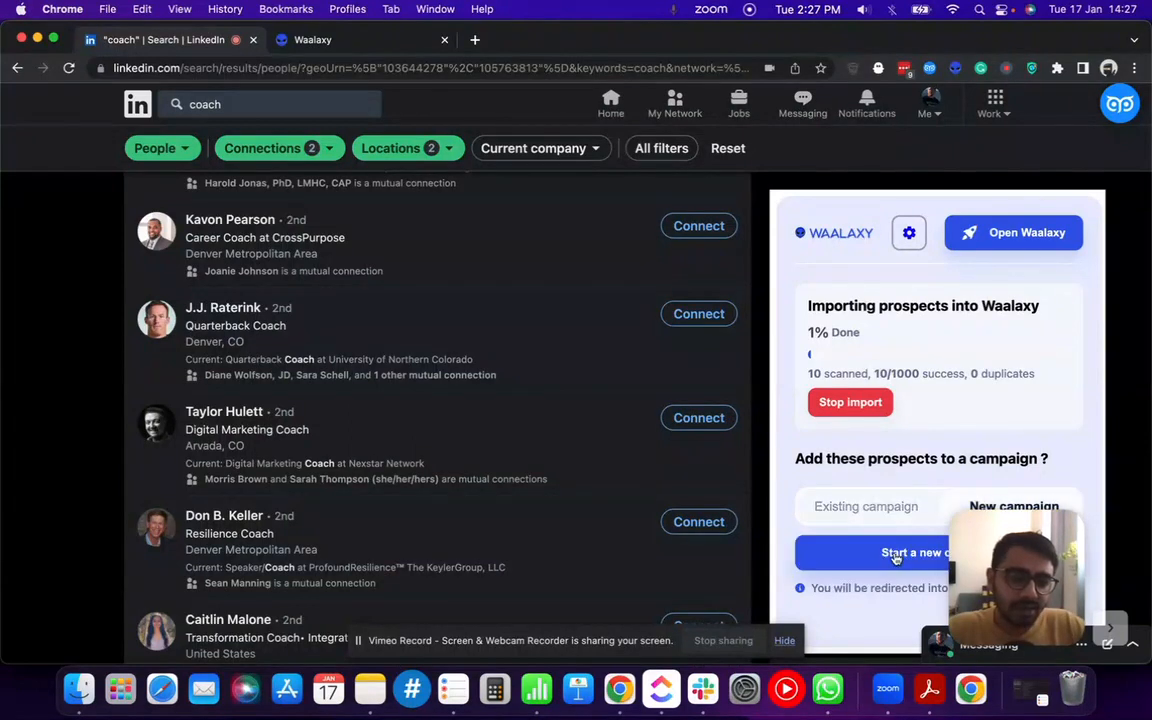
Start the new campaign and choose the Invitation sequence from Quick Launch
{"action": "left_click", "coordinate": [920, 552]}
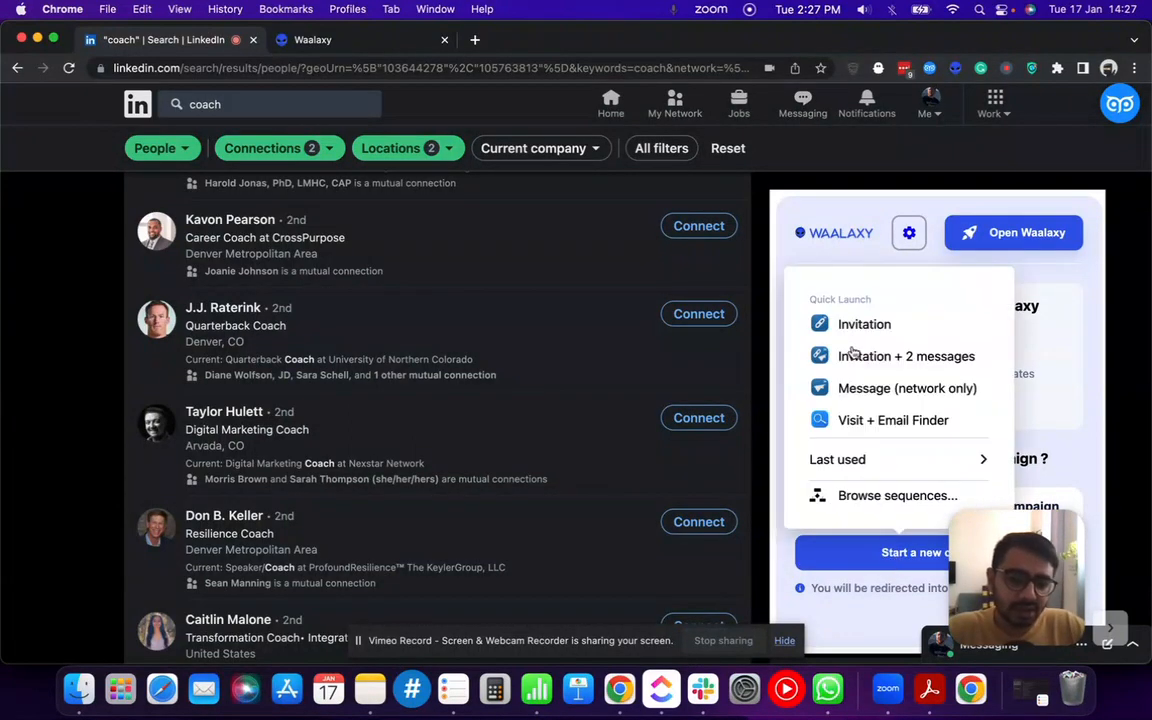
{"action": "mouse_move", "coordinate": [855, 324]}
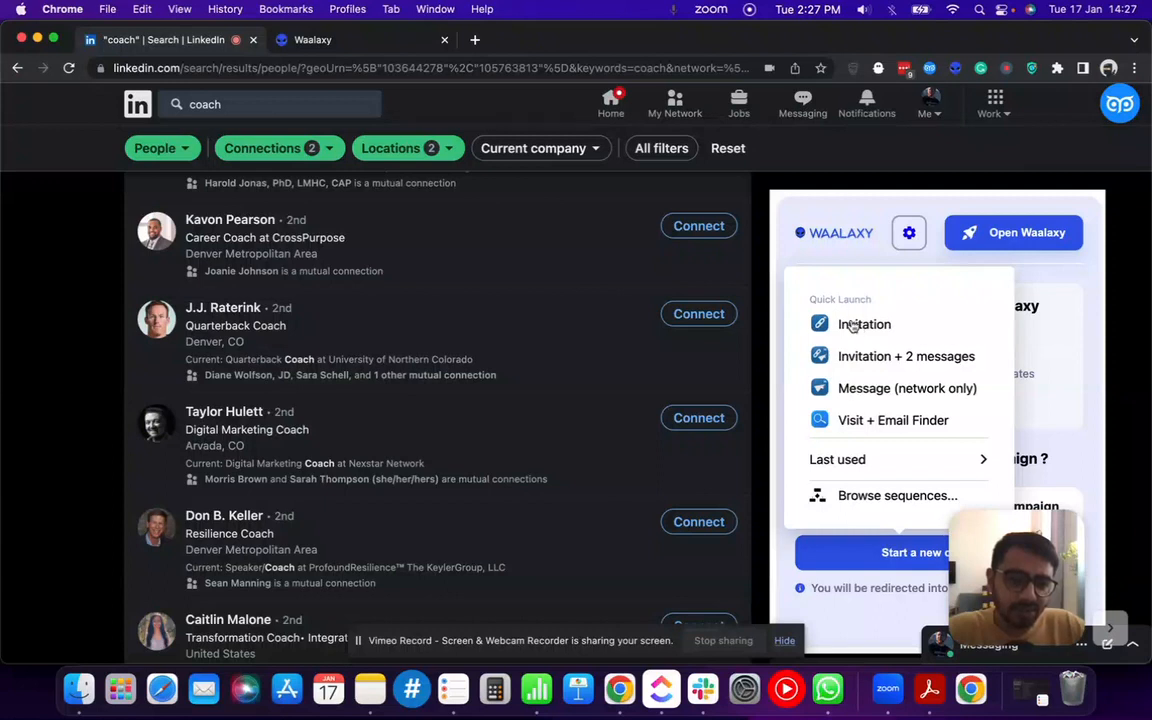
{"action": "left_click", "coordinate": [864, 324]}
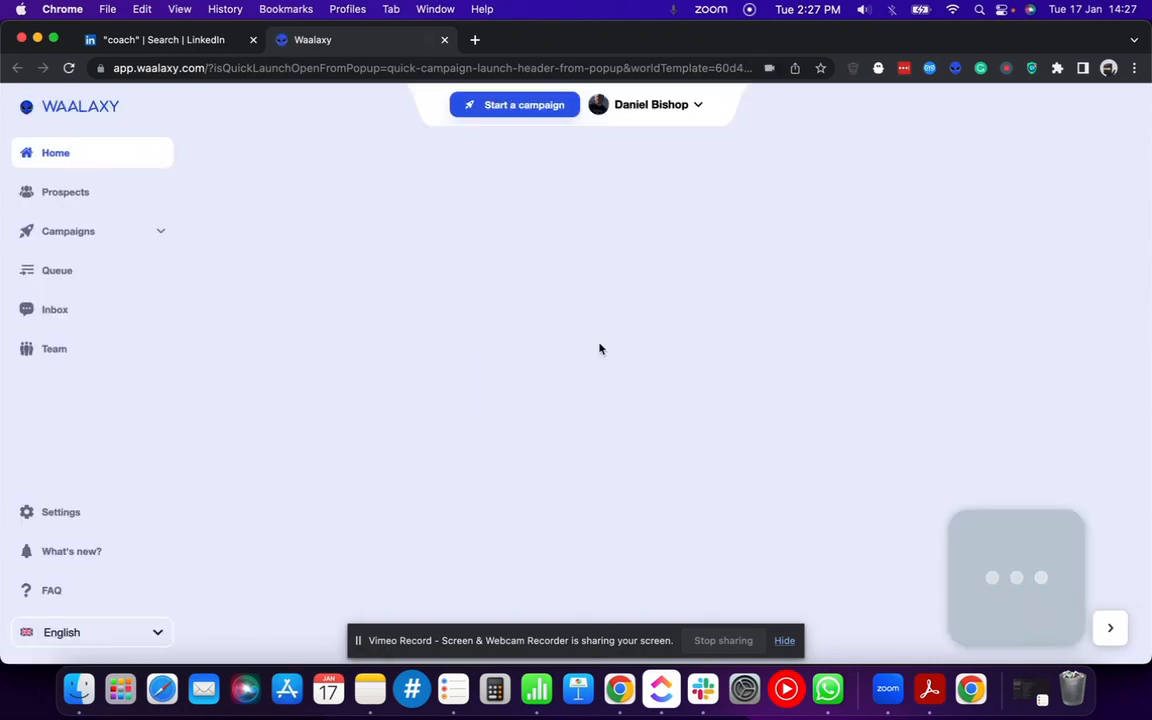
Name the campaign Invitation_USColorado_Coaches_Jan and continue to the note step
{"action": "left_click", "coordinate": [514, 104]}
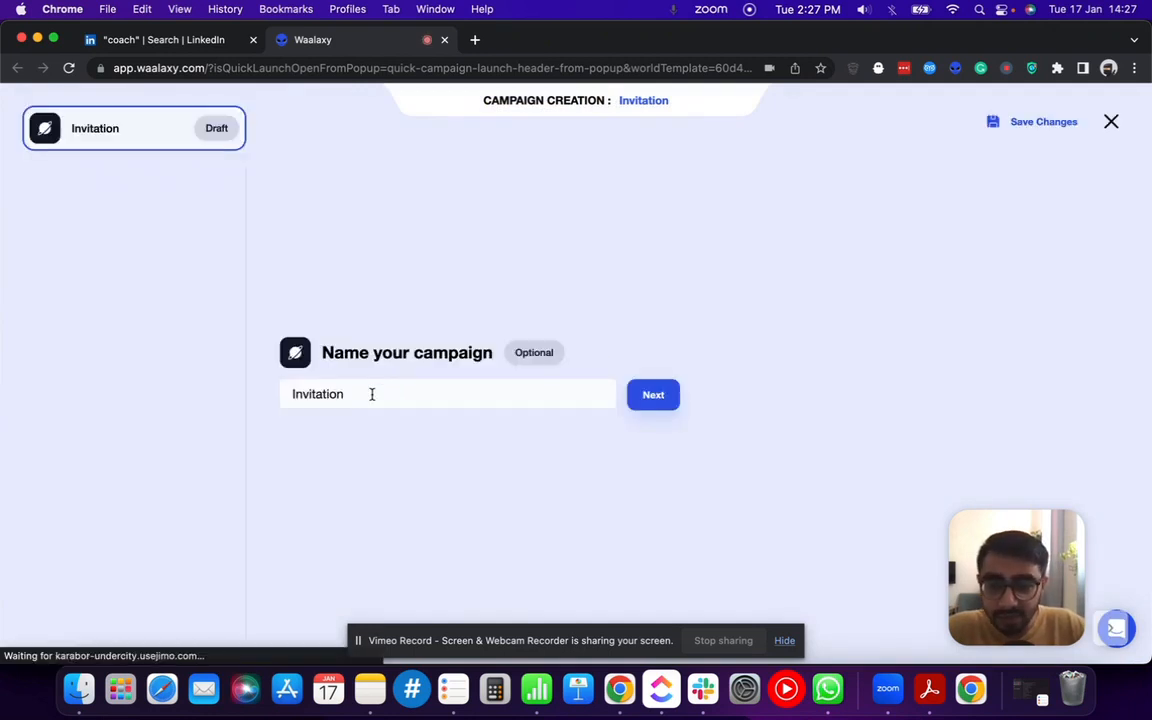
{"action": "left_click", "coordinate": [371, 394]}
{"action": "type", "text": "_US_"}
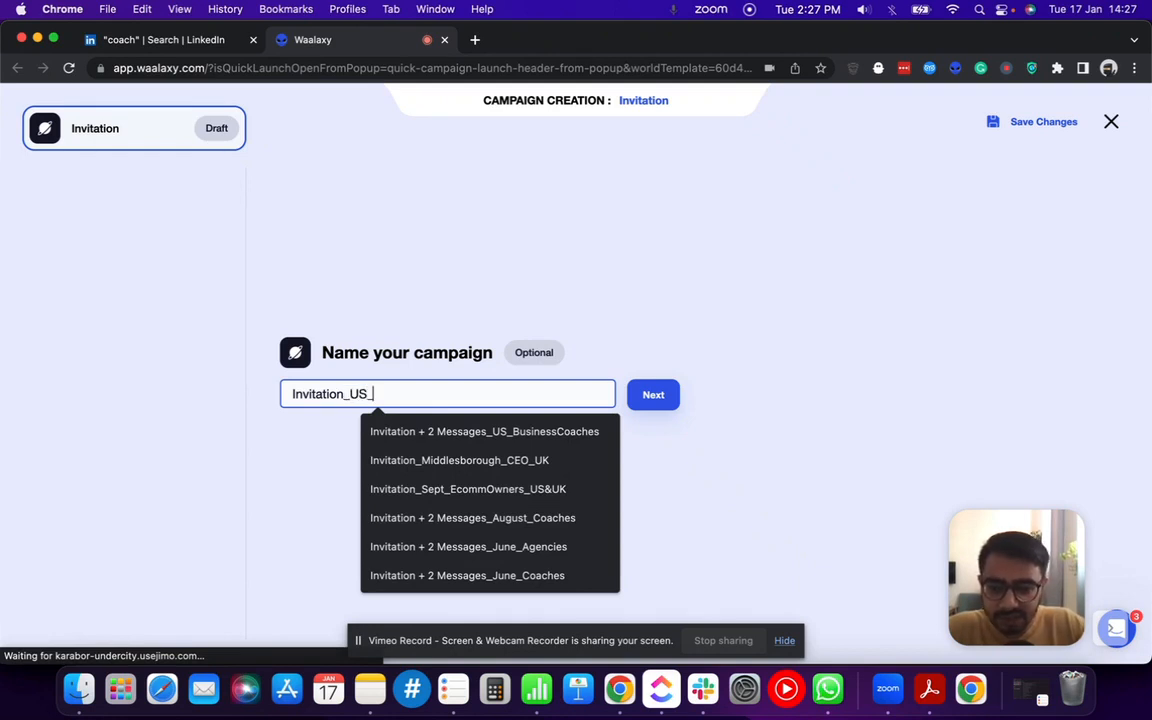
{"action": "type", "text": "Coaches_"}
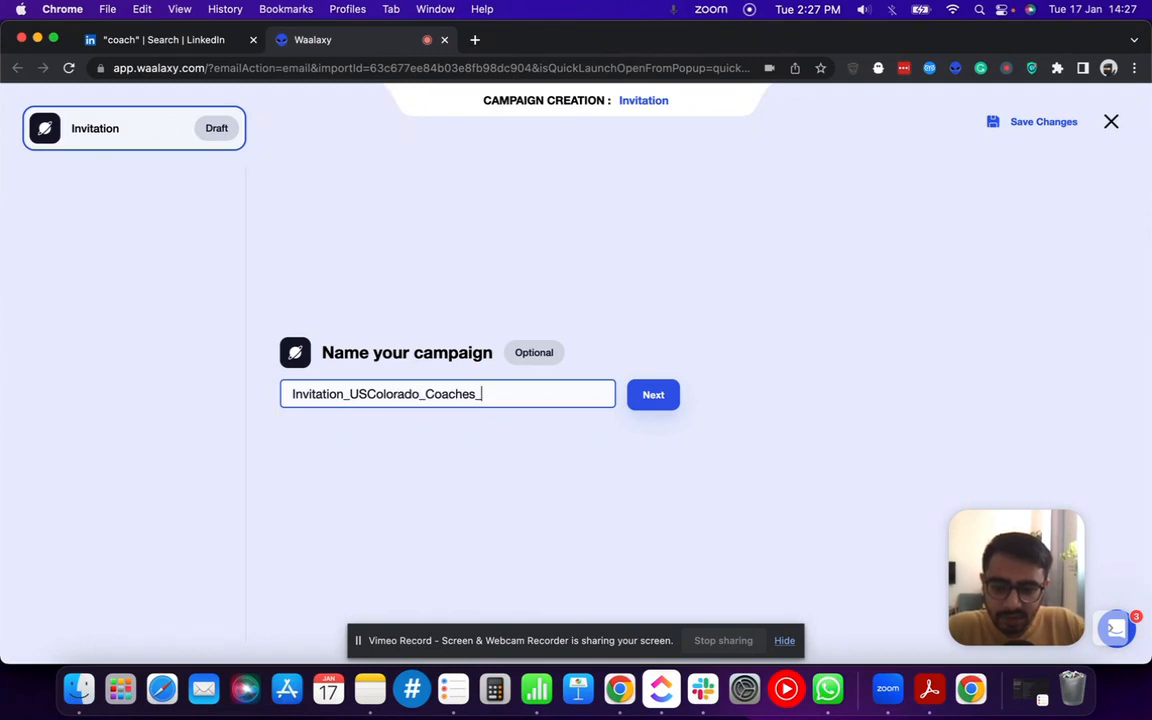
{"action": "type", "text": "Jan"}
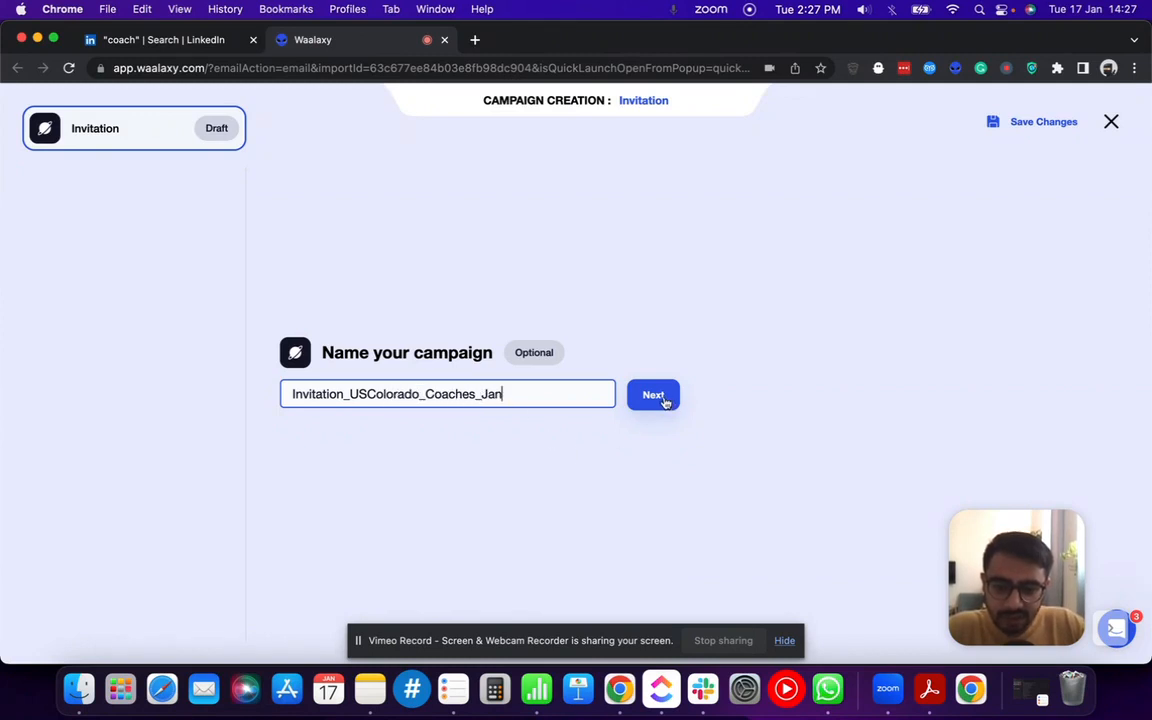
{"action": "left_click", "coordinate": [651, 394]}
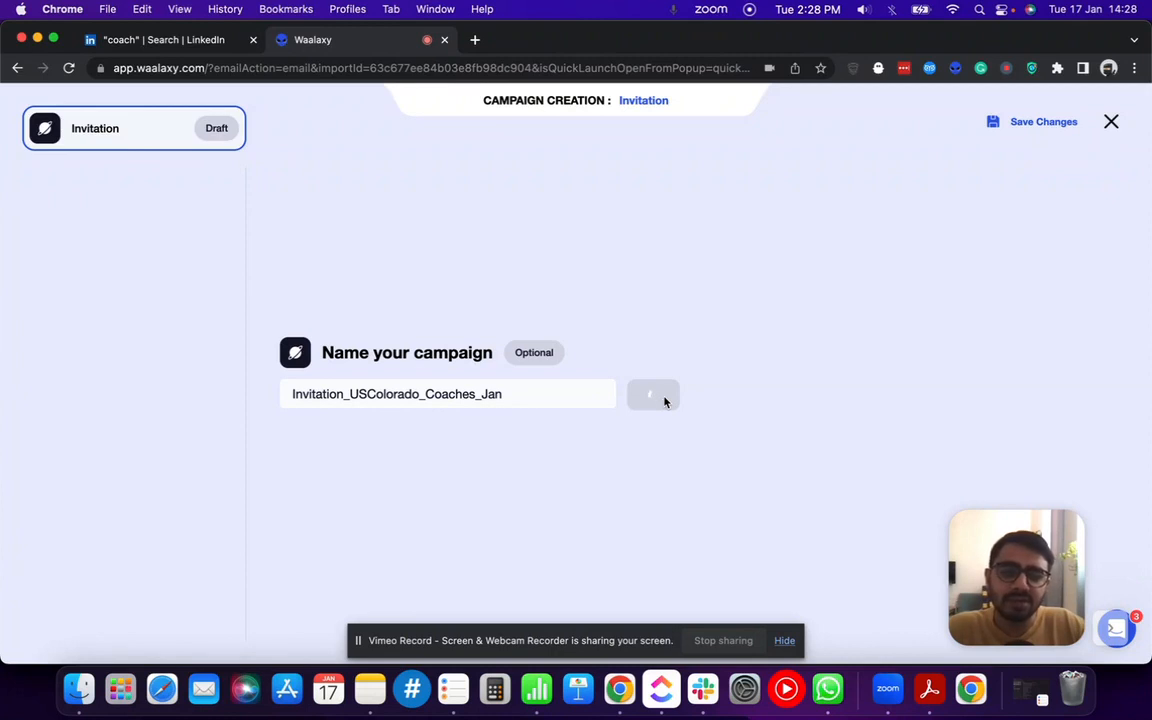
{"action": "left_click", "coordinate": [652, 393]}
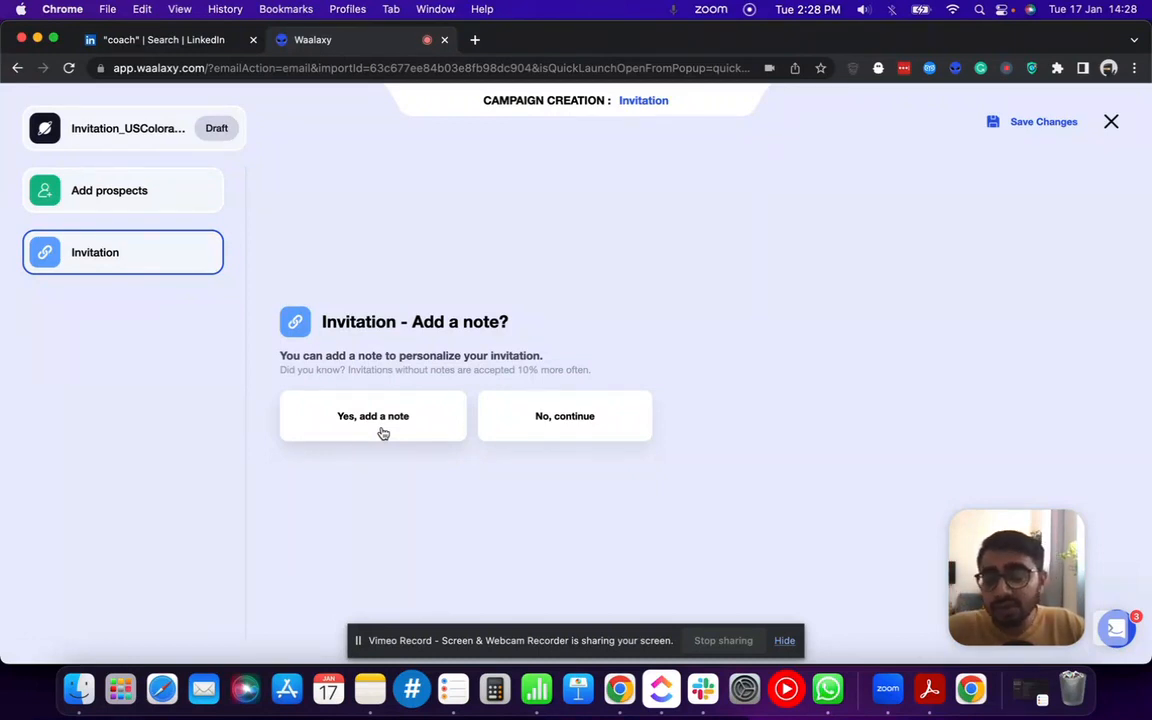
Add a note from the 'Would love to join your network #3' template and confirm it
{"action": "left_click", "coordinate": [371, 416]}
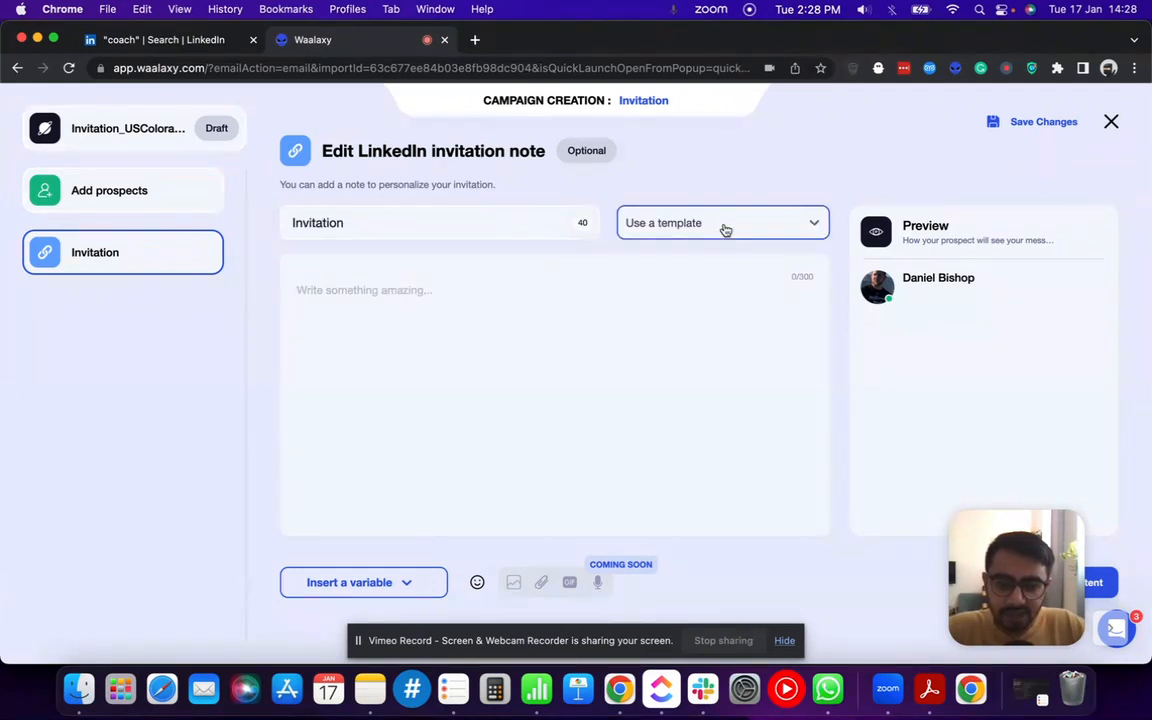
{"action": "left_click", "coordinate": [724, 222]}
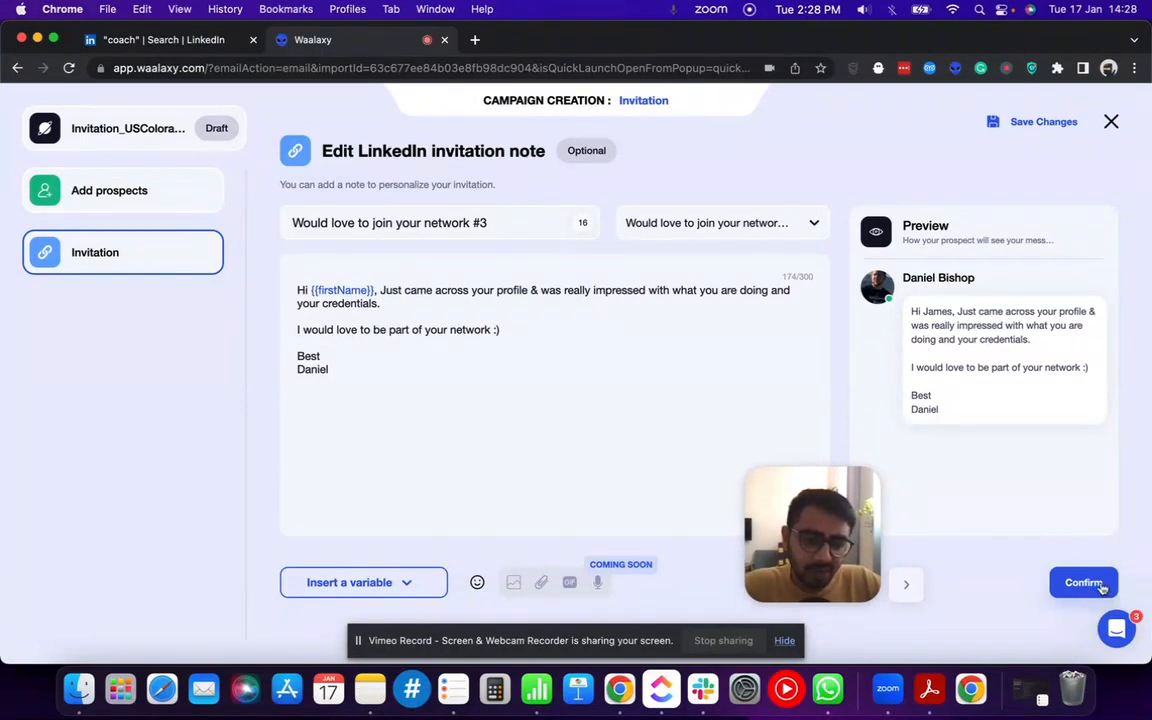
{"action": "left_click", "coordinate": [1083, 583]}
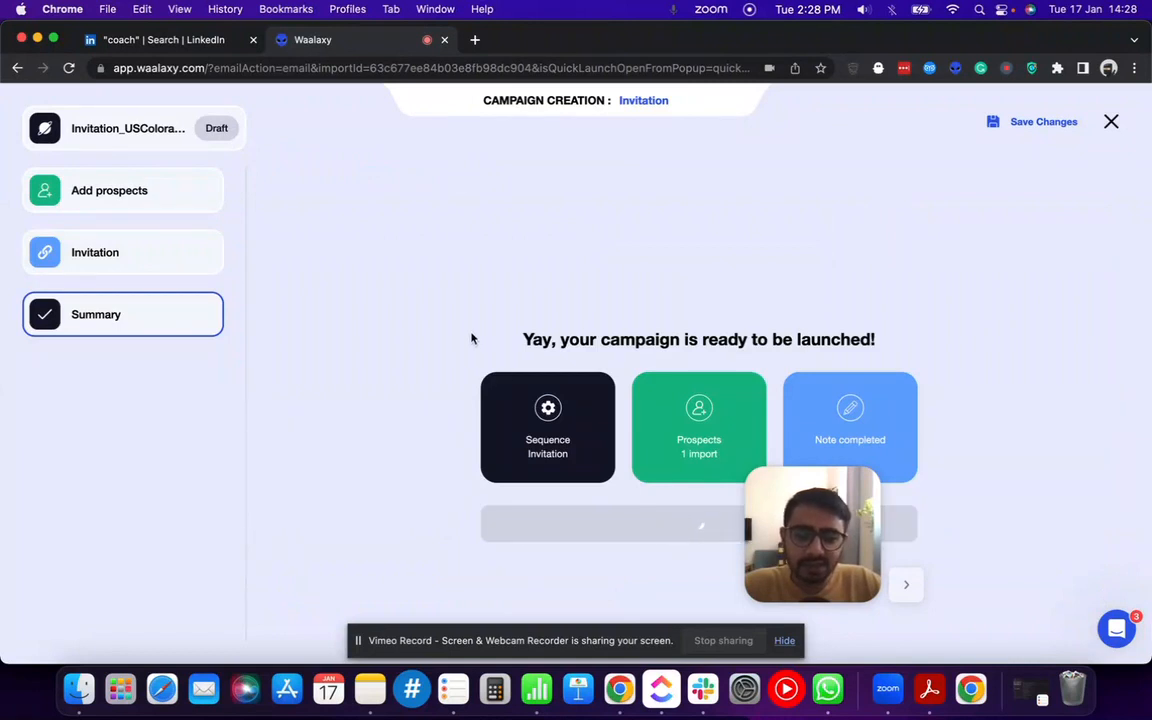
{"action": "mouse_move", "coordinate": [419, 370]}
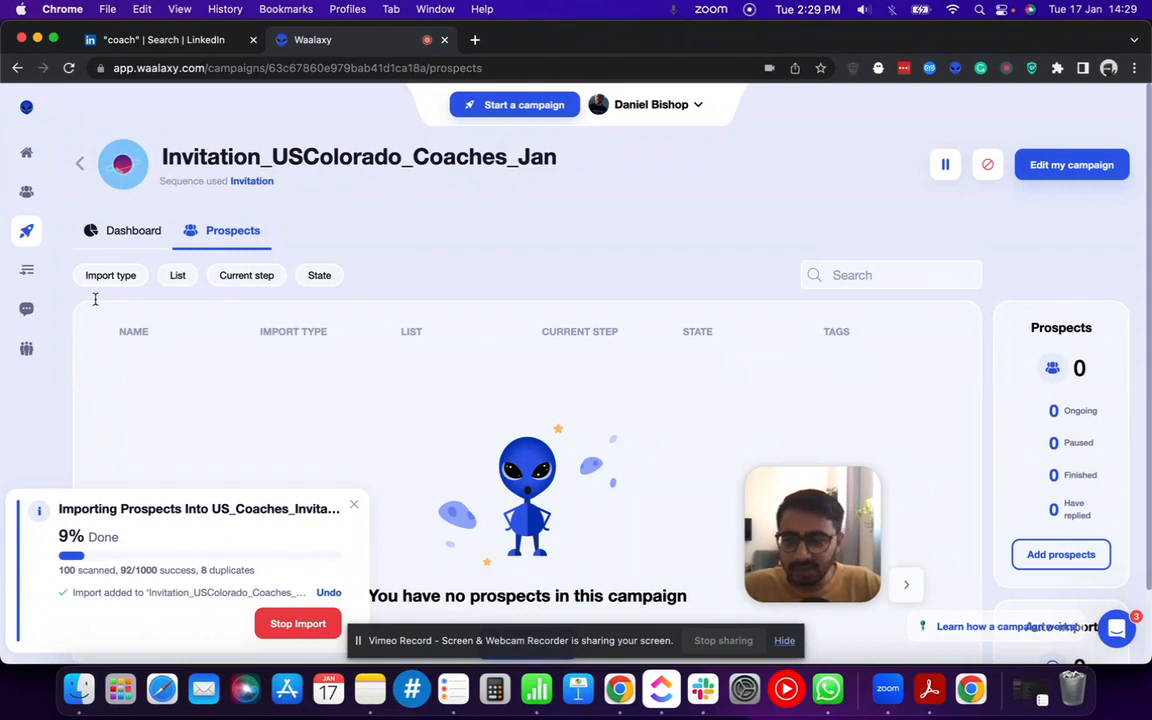
{"action": "mouse_move", "coordinate": [312, 464]}
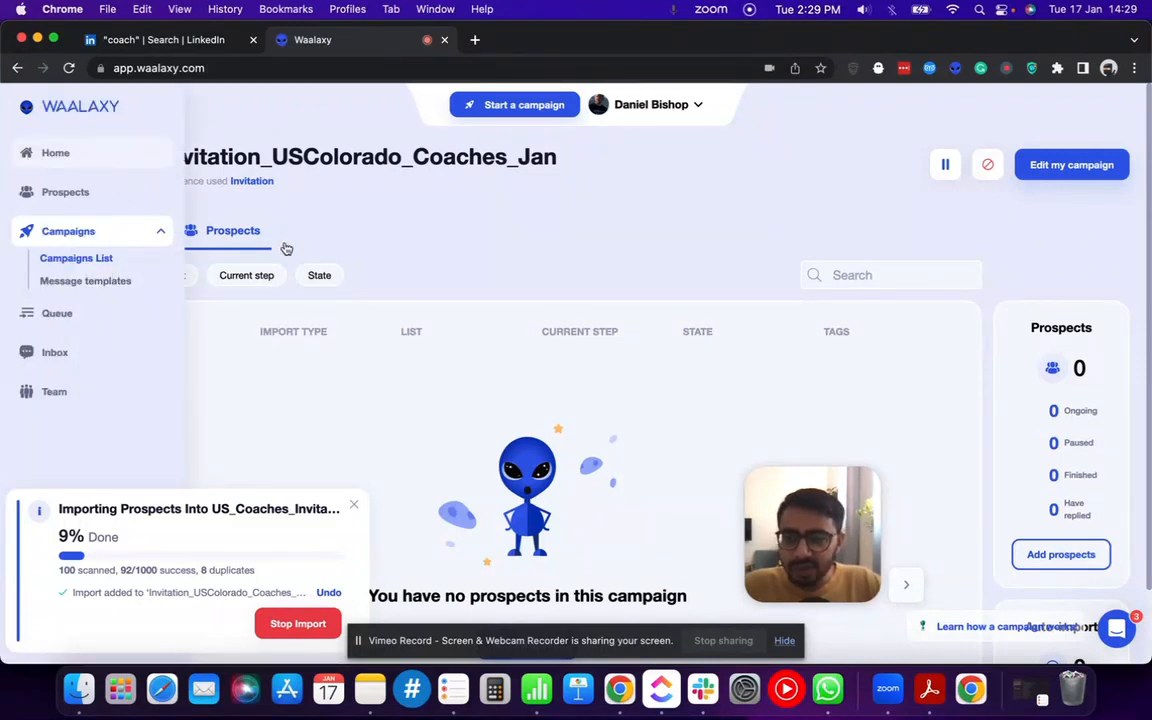
Go to Home and scroll through the LinkedIn and email performance statistics
{"action": "left_click", "coordinate": [56, 152]}
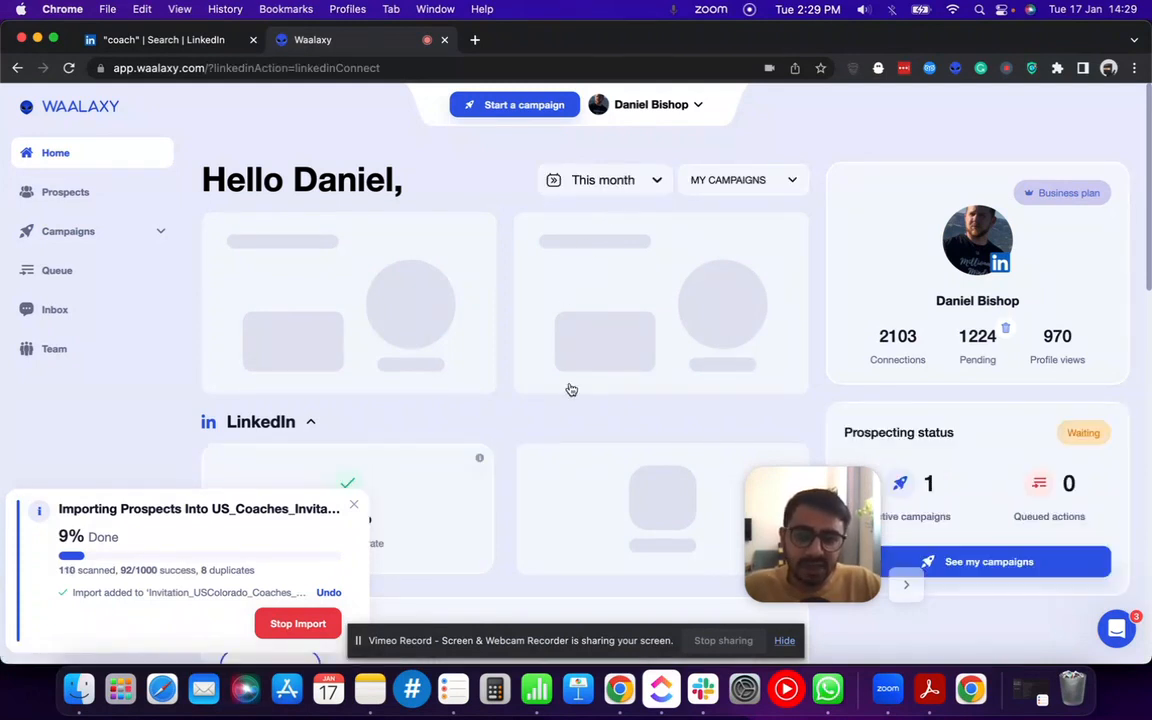
{"action": "scroll", "scroll_direction": "down", "scroll_amount": 3}
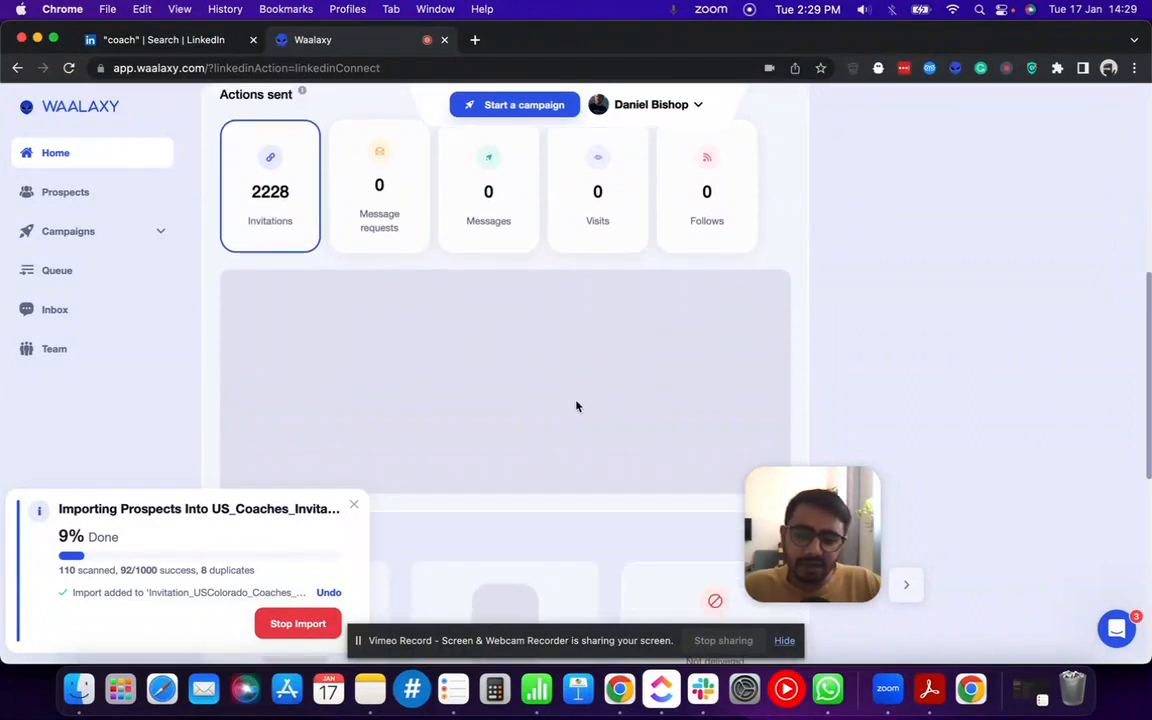
{"action": "mouse_move", "coordinate": [544, 347]}
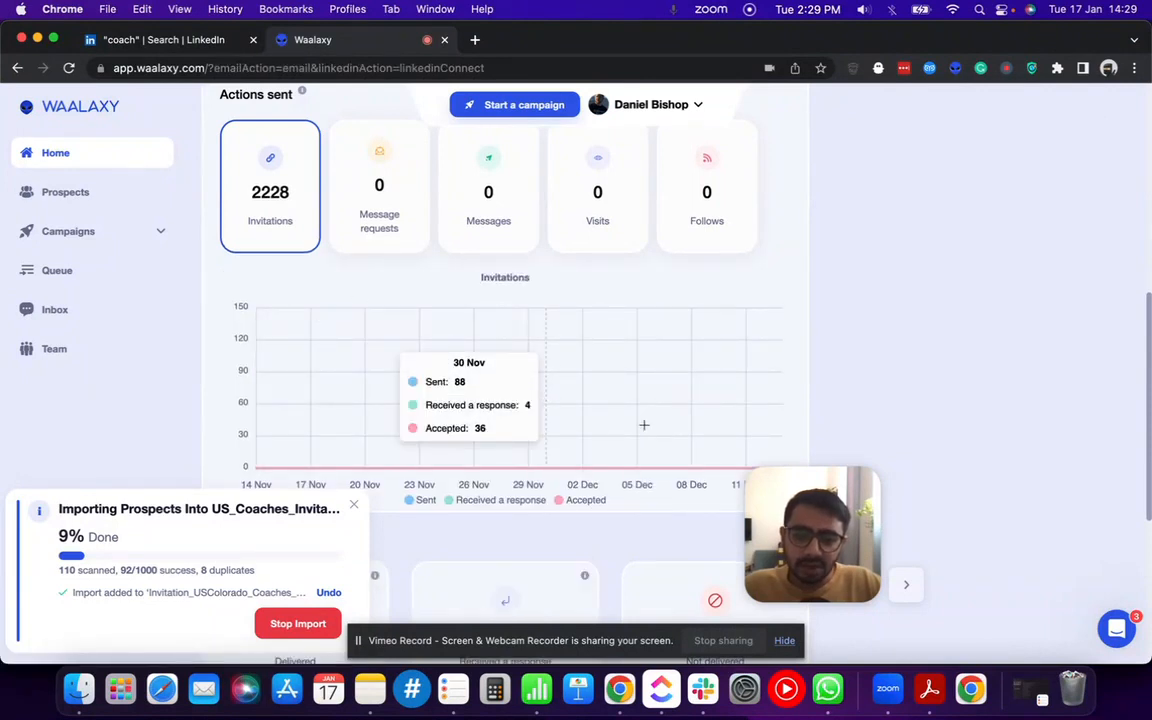
{"action": "scroll", "scroll_direction": "down", "scroll_amount": 3}
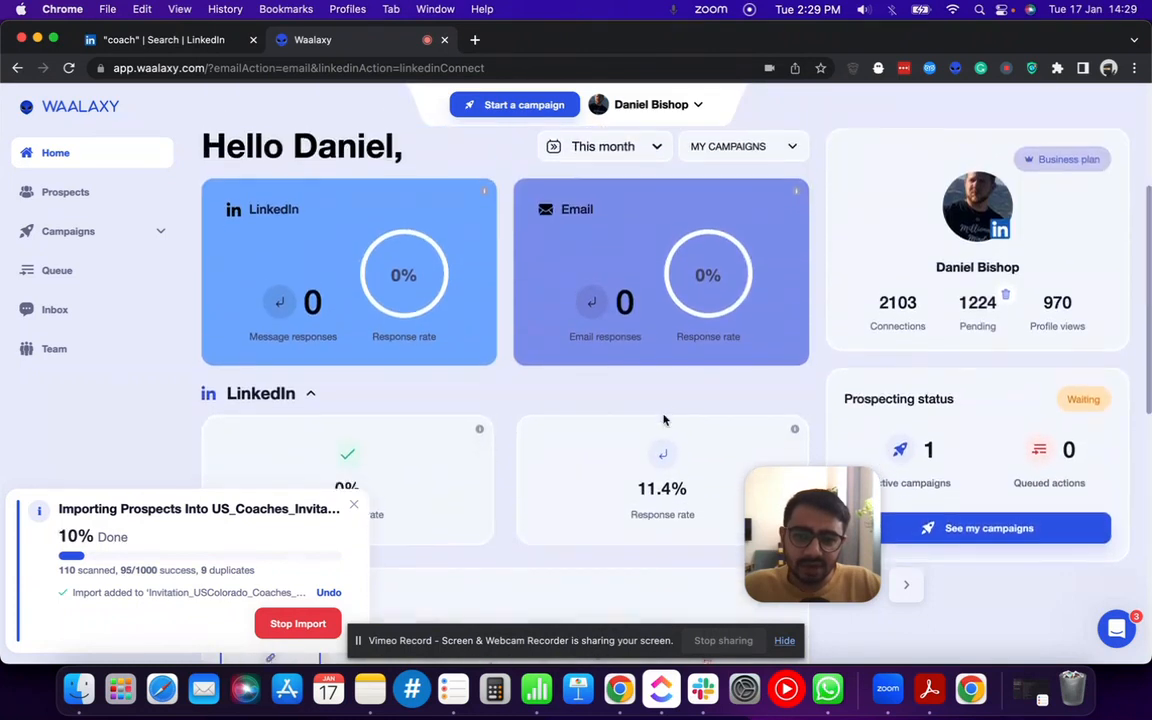
{"action": "scroll", "scroll_direction": "down", "scroll_amount": 3}
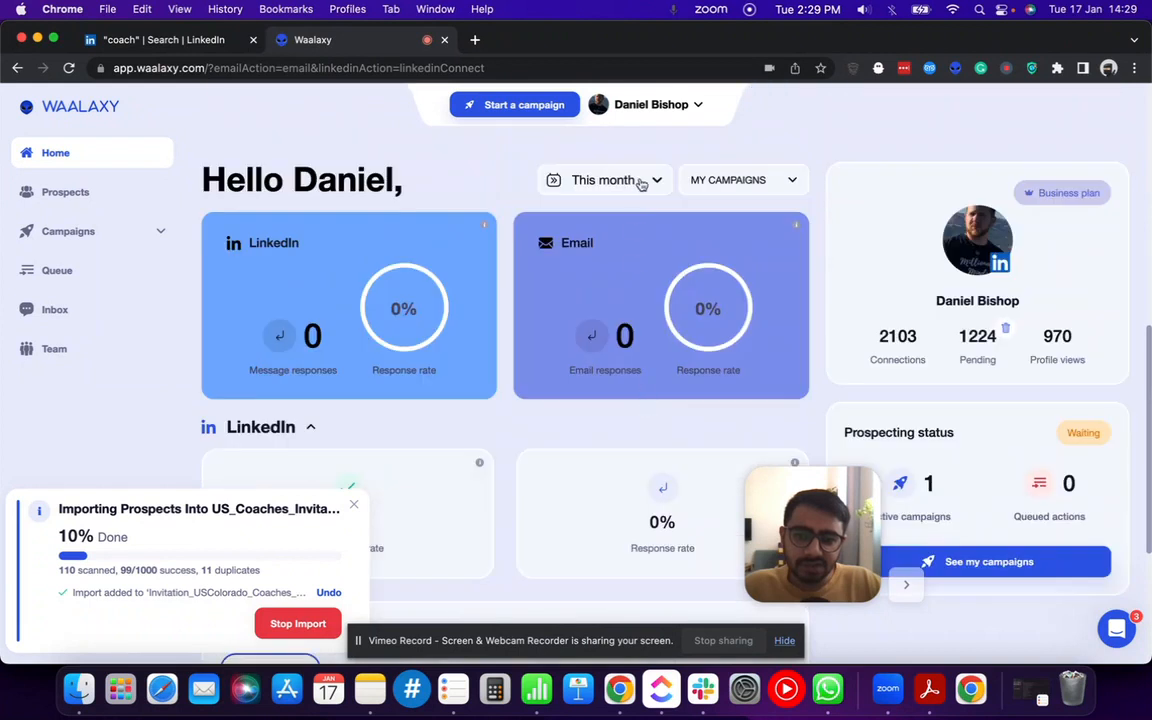
Switch the dashboard period from This month to All time and review the stats
{"action": "left_click", "coordinate": [603, 180]}
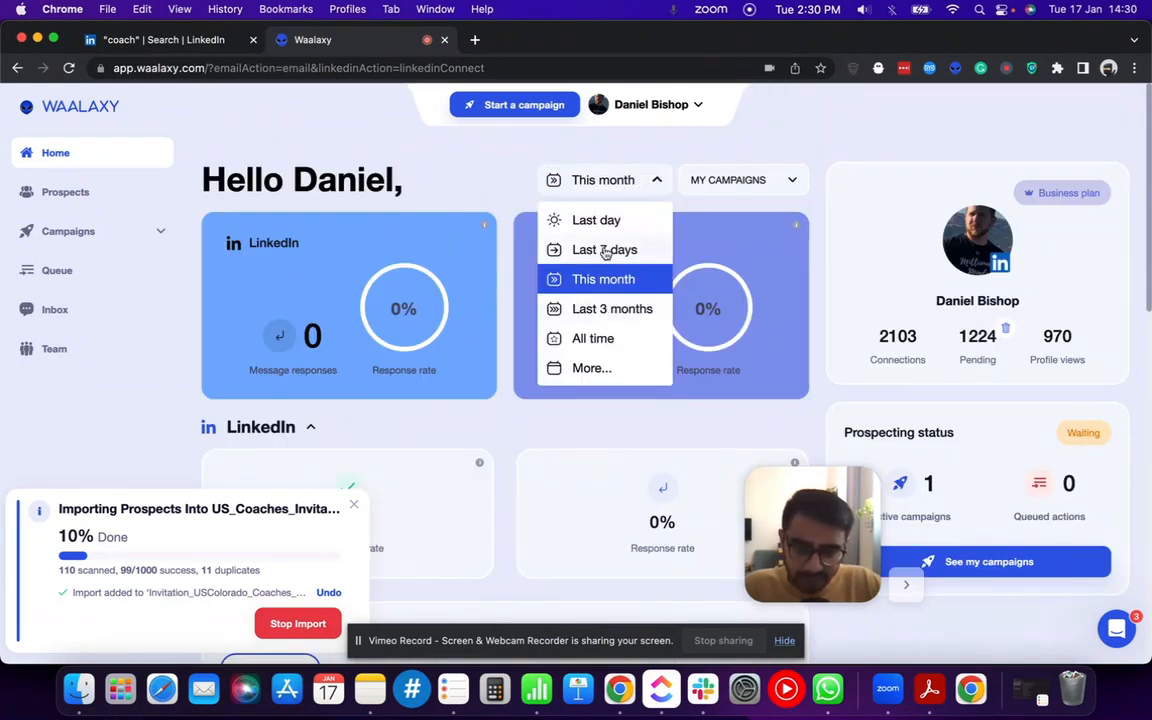
{"action": "mouse_move", "coordinate": [592, 338]}
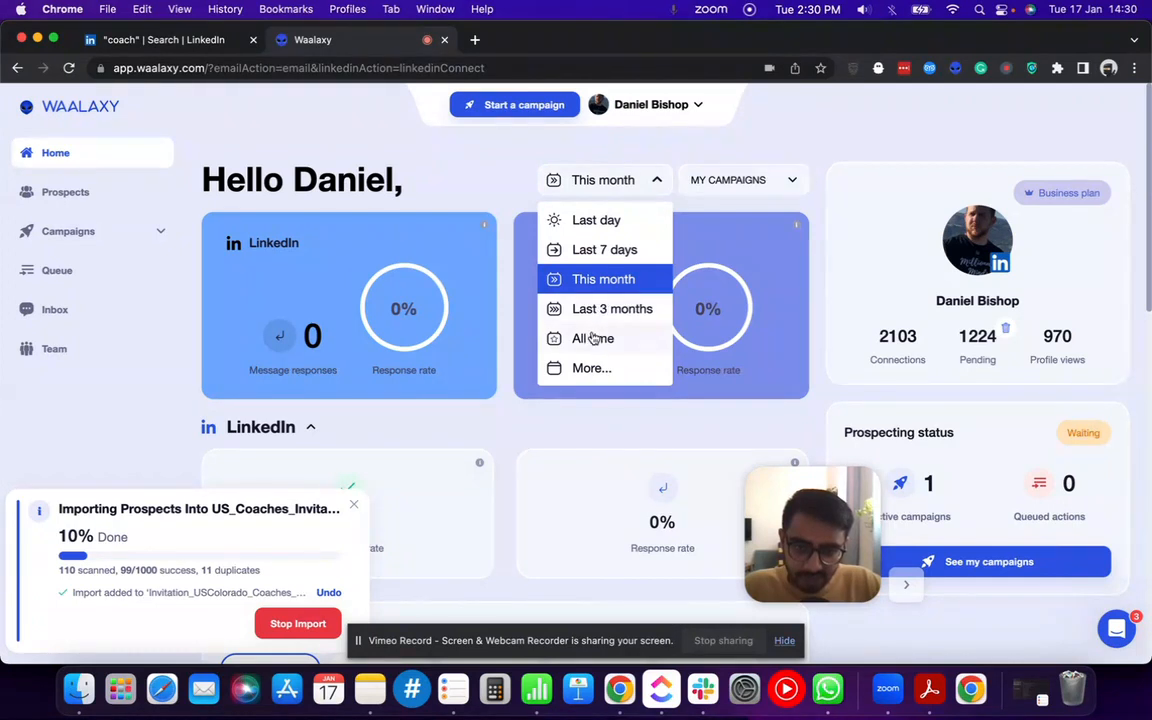
{"action": "left_click", "coordinate": [592, 338]}
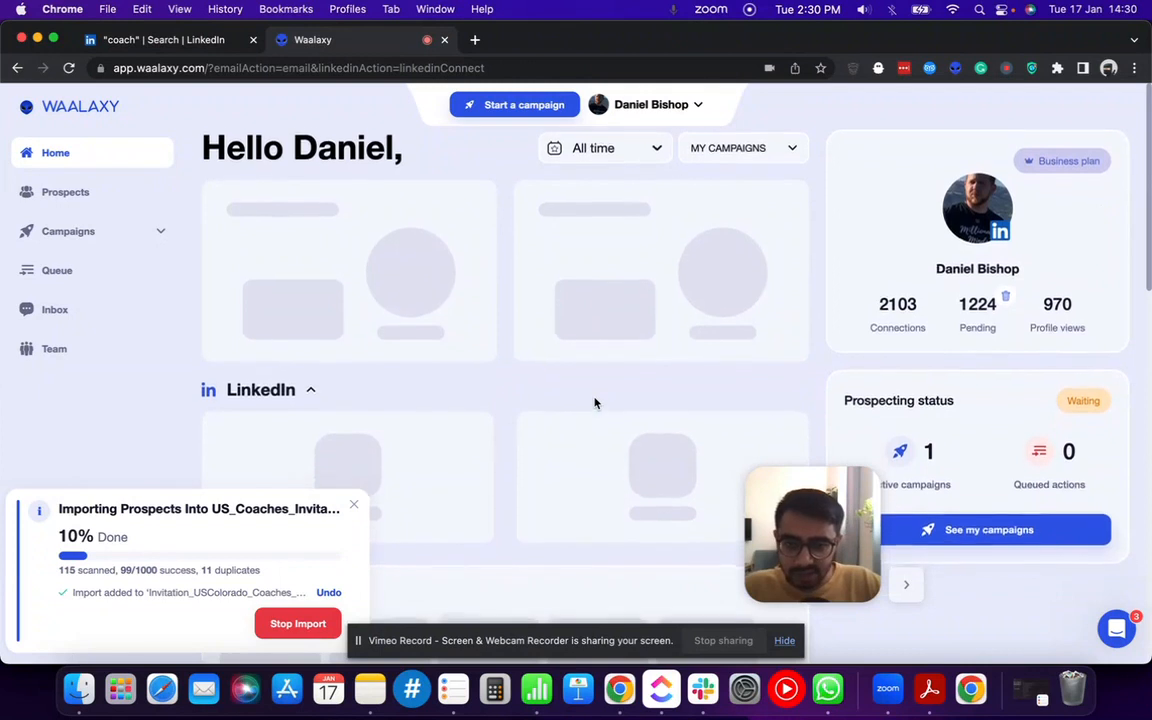
{"action": "scroll", "scroll_direction": "down", "scroll_amount": 3}
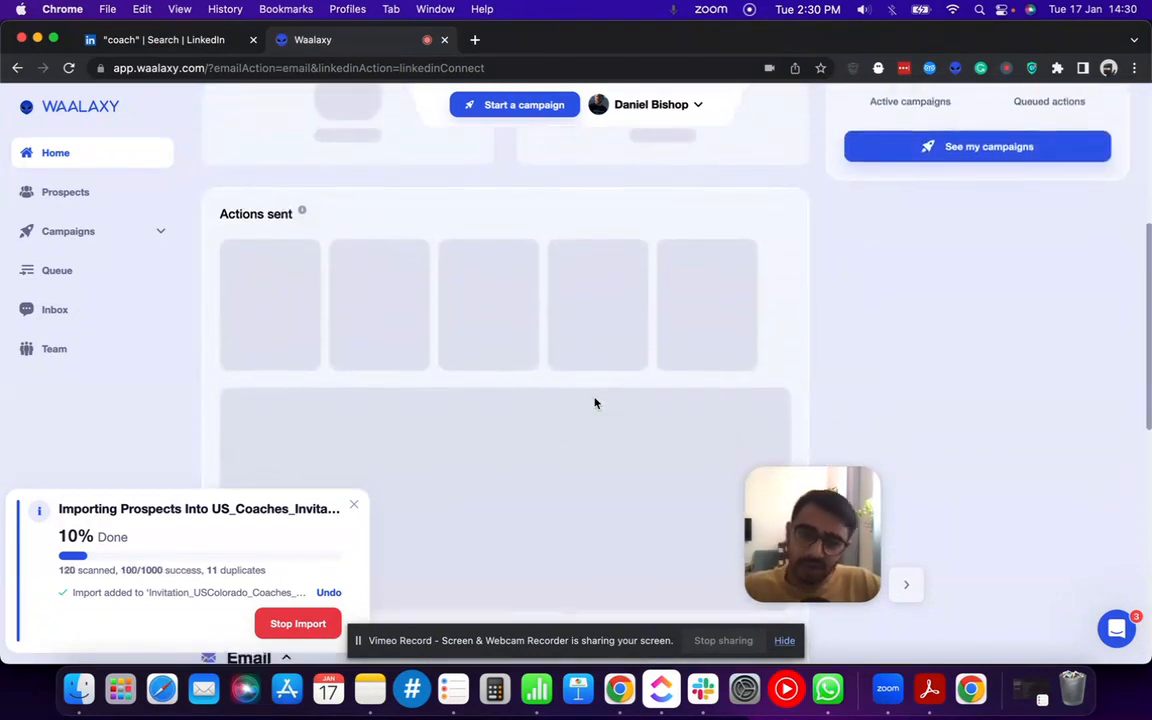
{"action": "scroll", "scroll_direction": "down", "scroll_amount": 3}
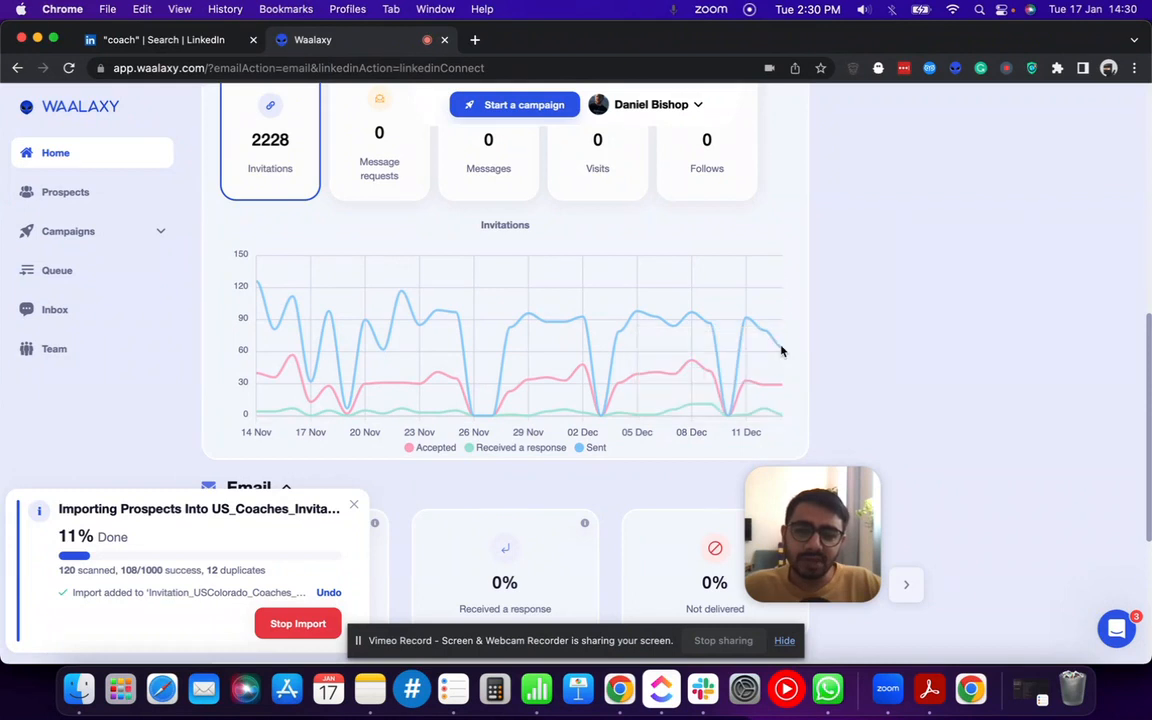
{"action": "mouse_move", "coordinate": [779, 347]}
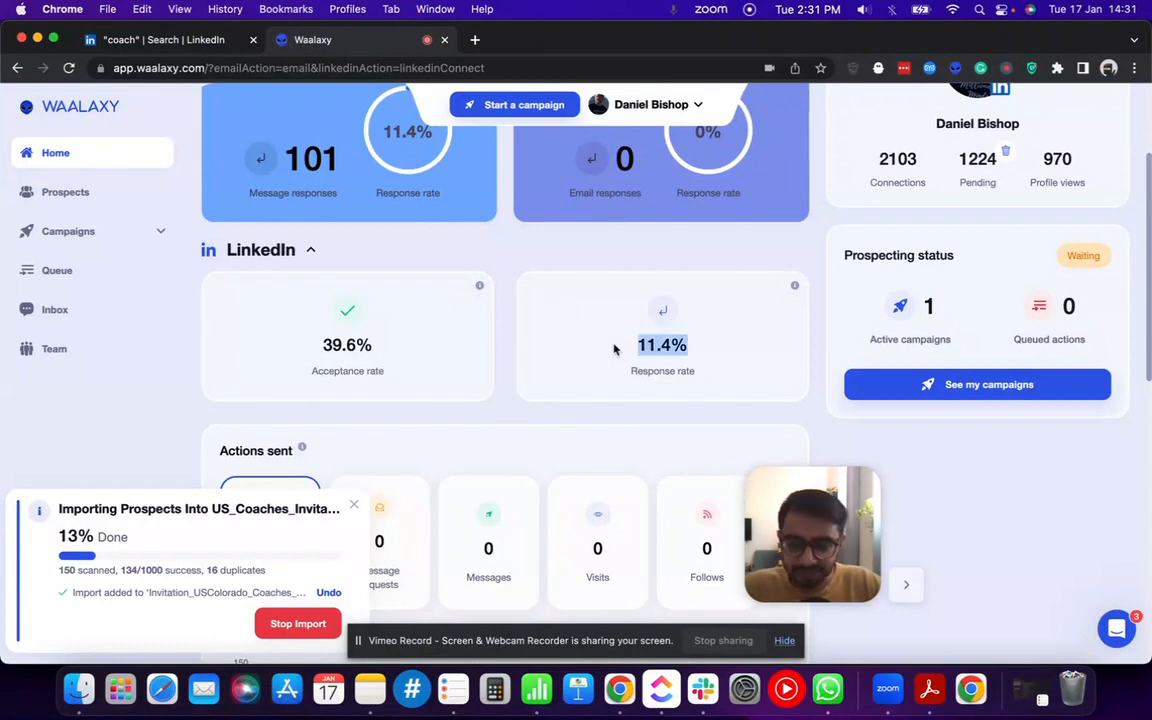
{"action": "scroll", "scroll_direction": "down", "scroll_amount": 3}
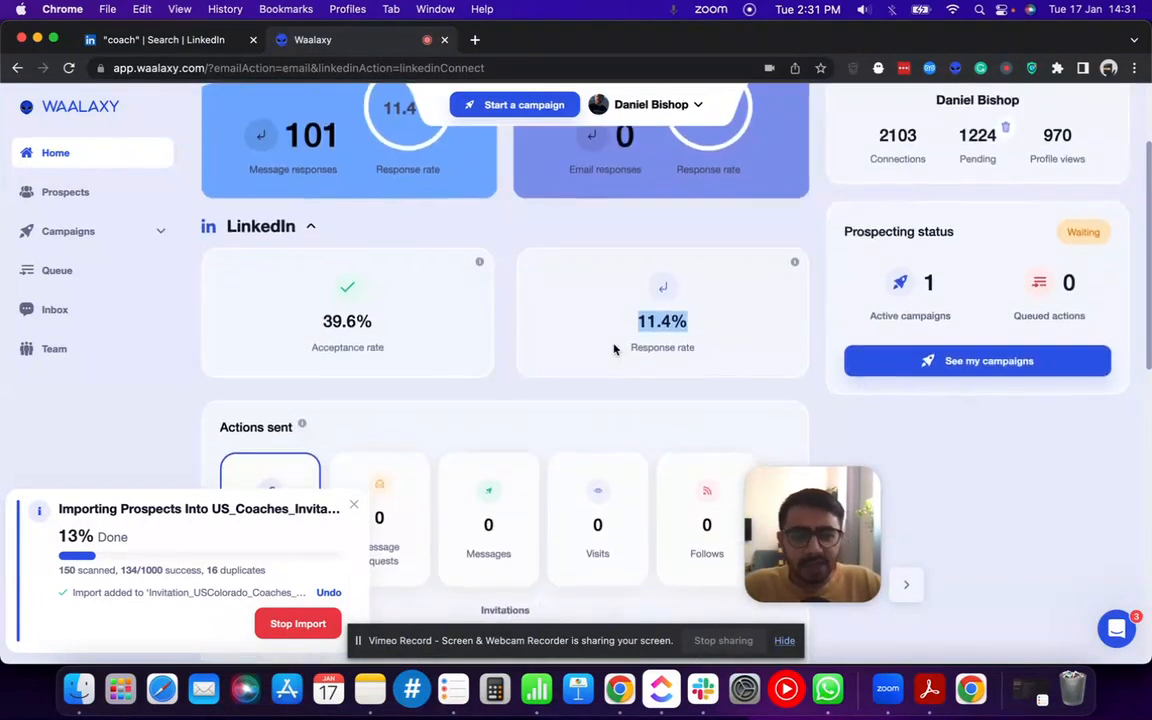
{"action": "scroll", "scroll_direction": "down", "scroll_amount": 3}
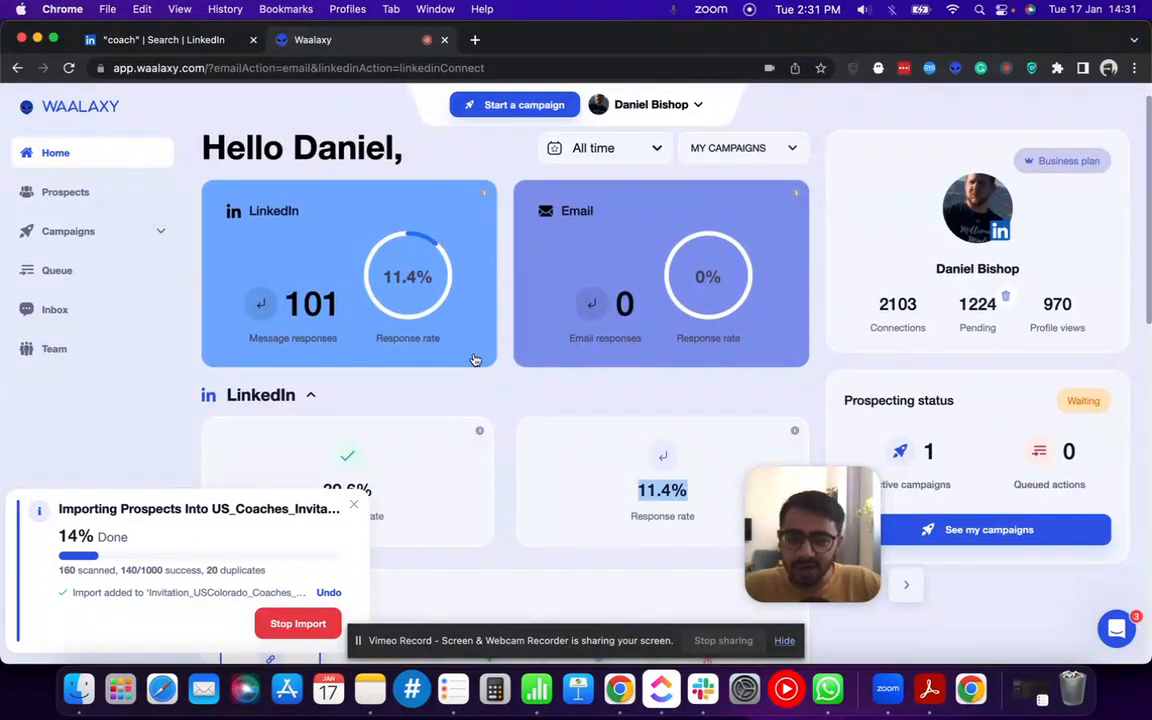
{"action": "mouse_move", "coordinate": [520, 394]}
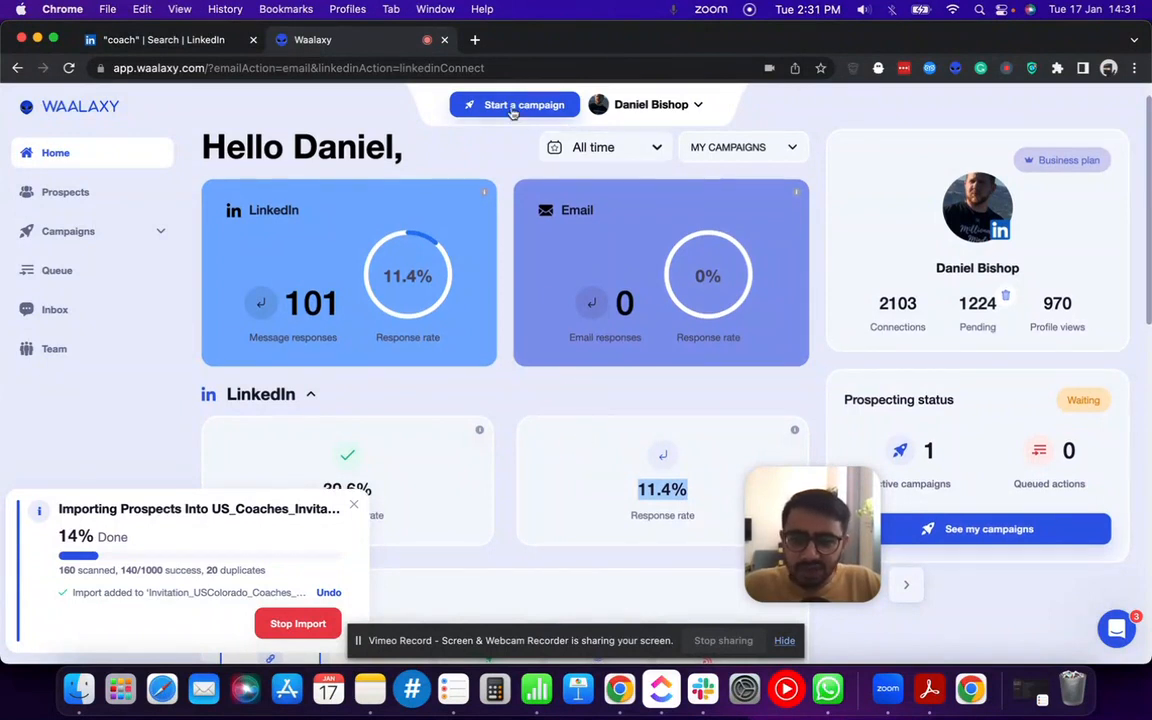
Open Campaigns > Campaigns List showing the two running campaigns
{"action": "left_click", "coordinate": [68, 232]}
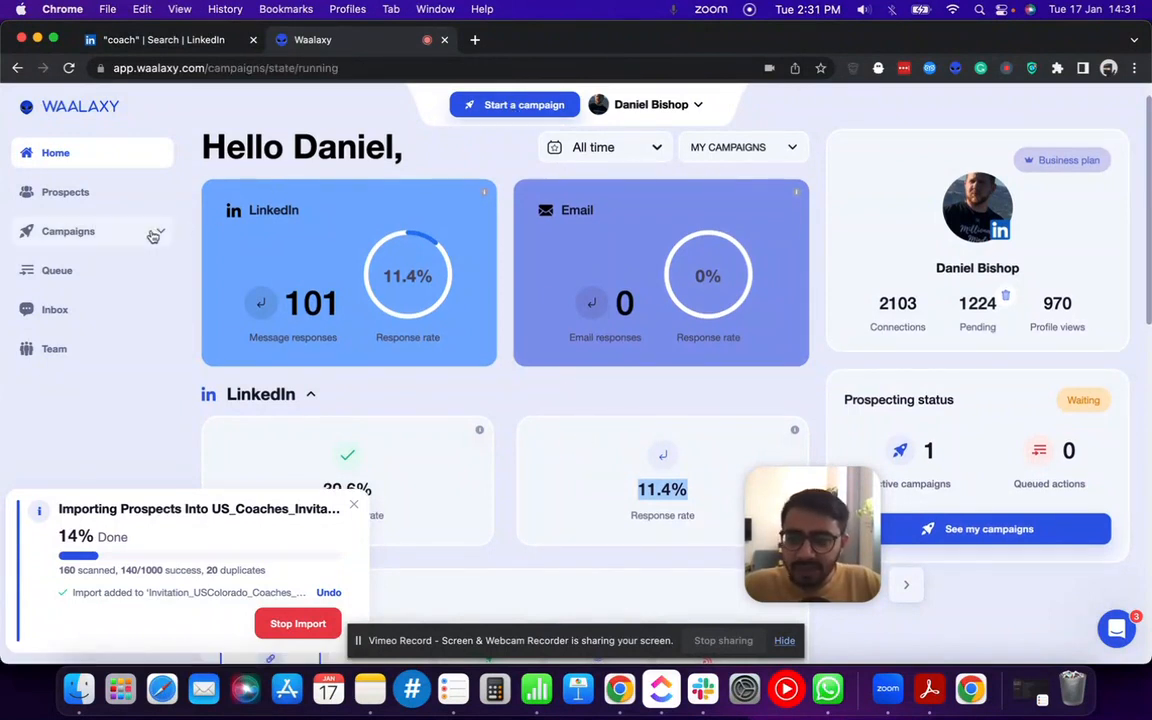
{"action": "left_click", "coordinate": [68, 232]}
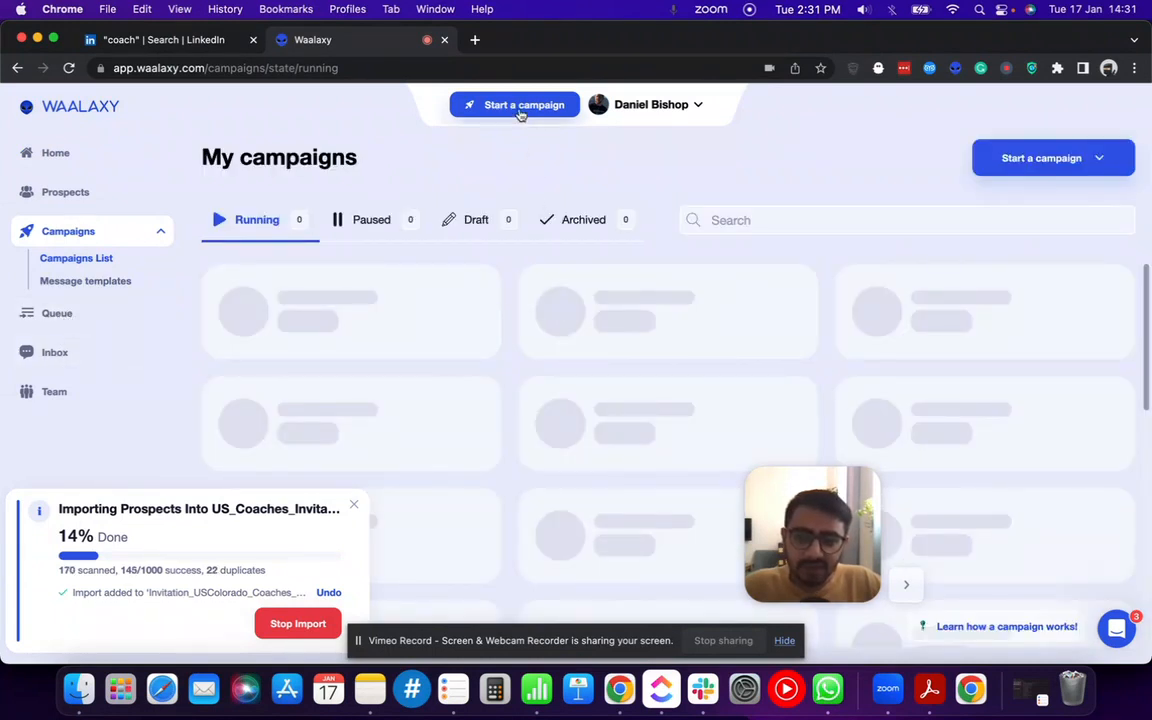
{"action": "left_click", "coordinate": [514, 103]}
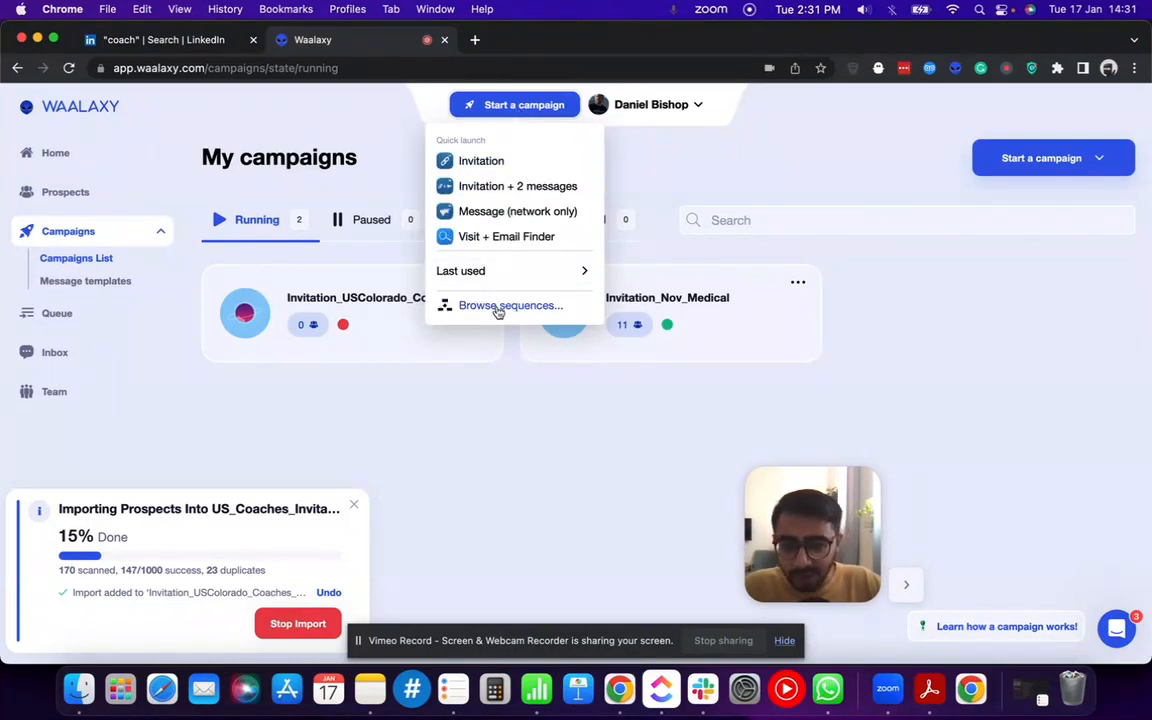
Browse the sequence catalogue from Start a campaign, then close it without choosing
{"action": "left_click", "coordinate": [508, 304]}
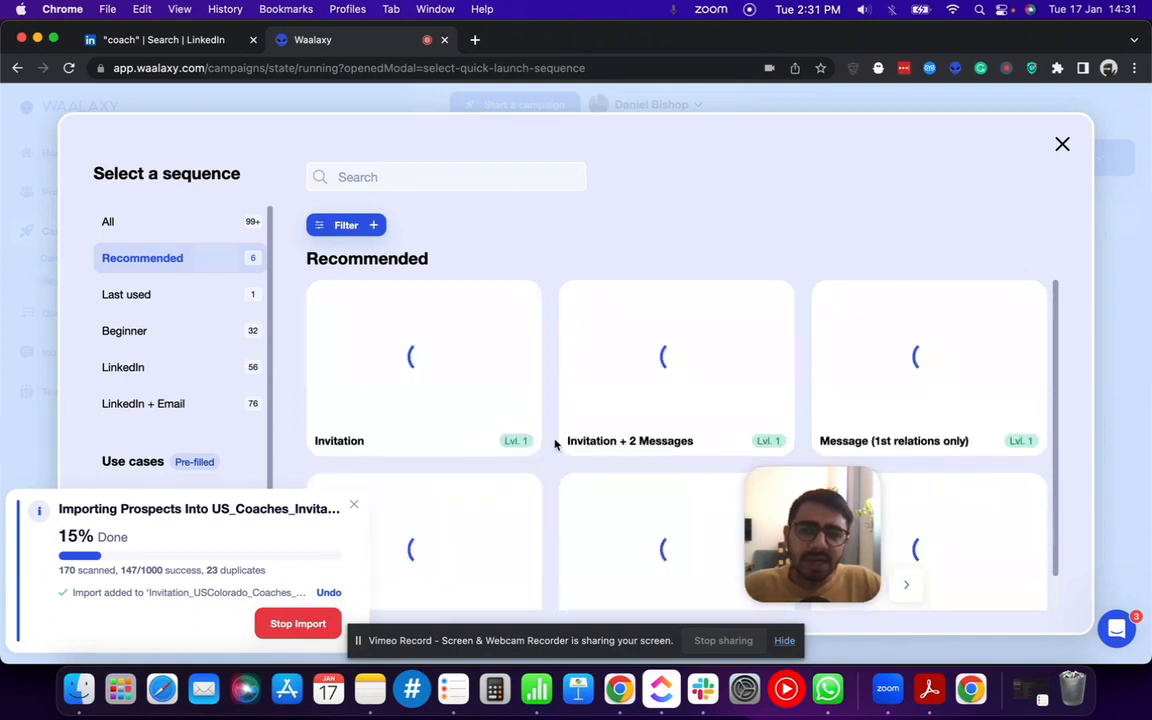
{"action": "scroll", "scroll_direction": "down", "scroll_amount": 3}
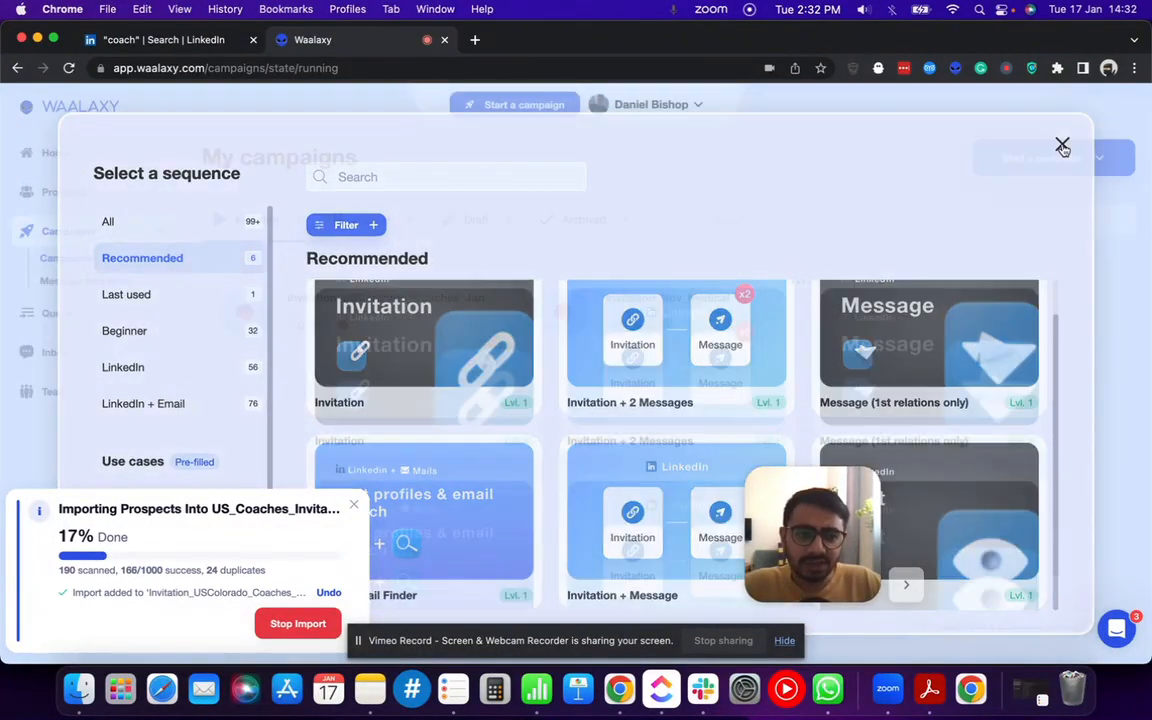
{"action": "left_click", "coordinate": [1056, 144]}
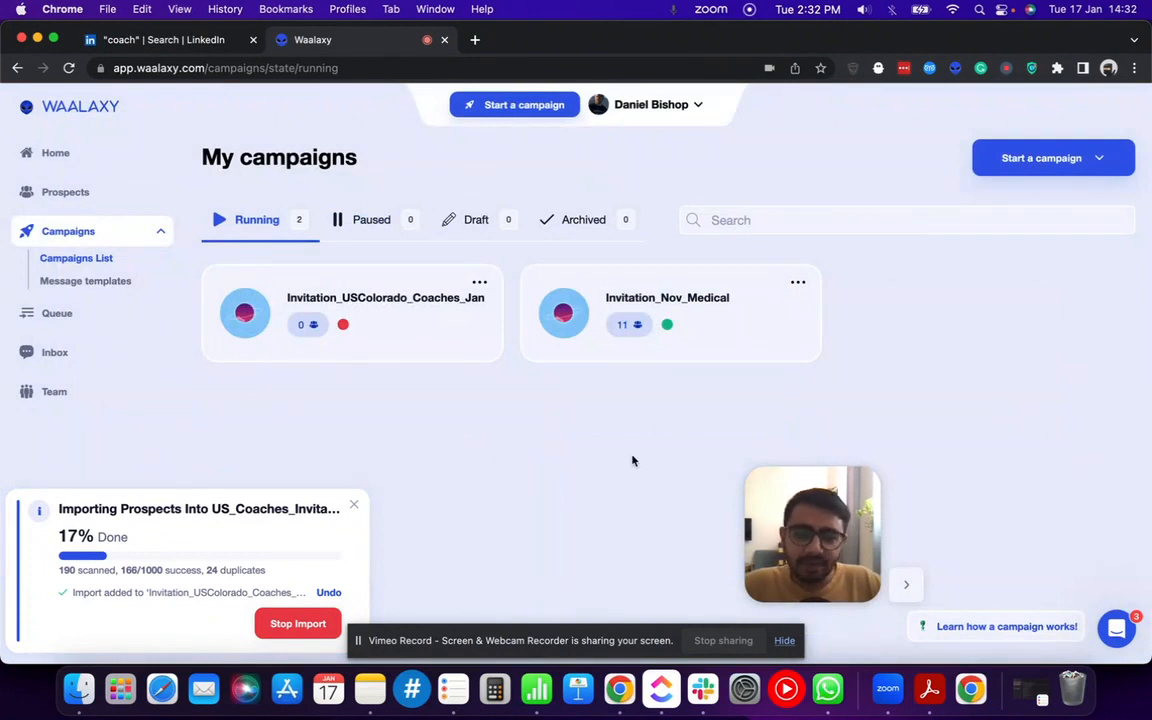